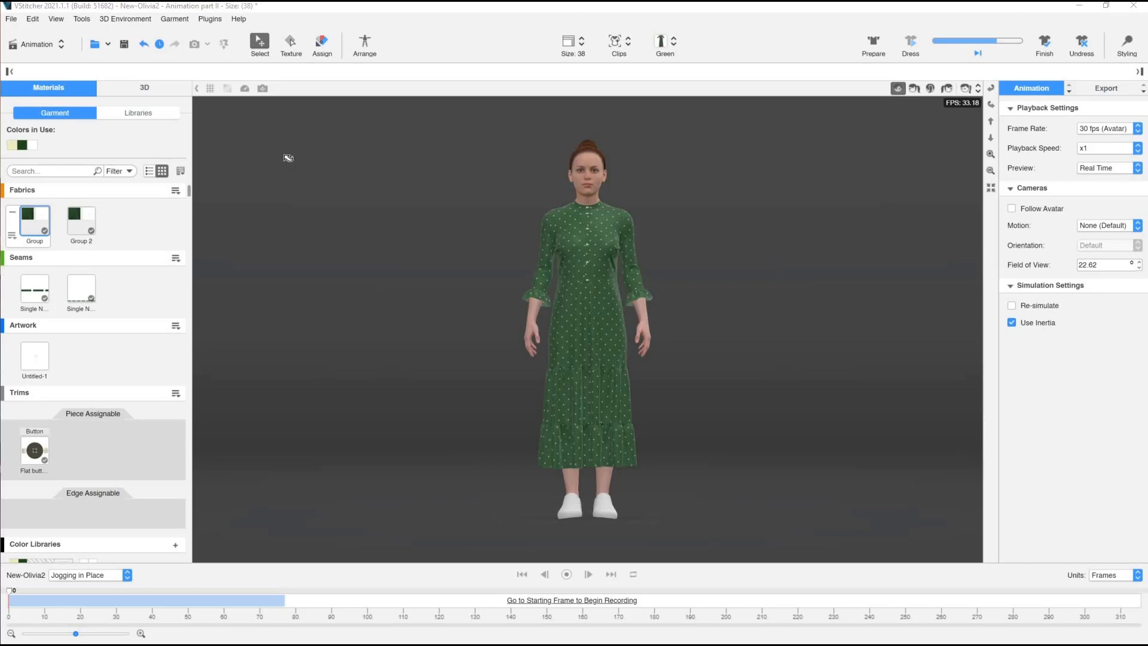
# Play Clip 2 on the avatar and switch the polka-dot dress colourway from Green to Red.
pyautogui.click(145, 88)
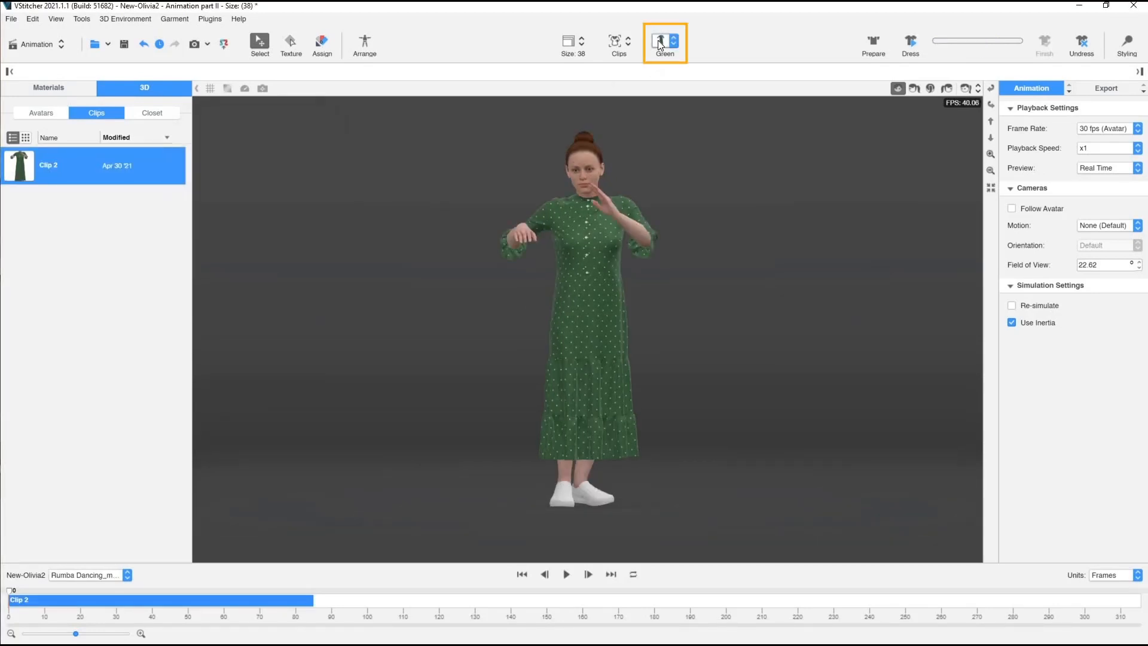
pyautogui.click(658, 40)
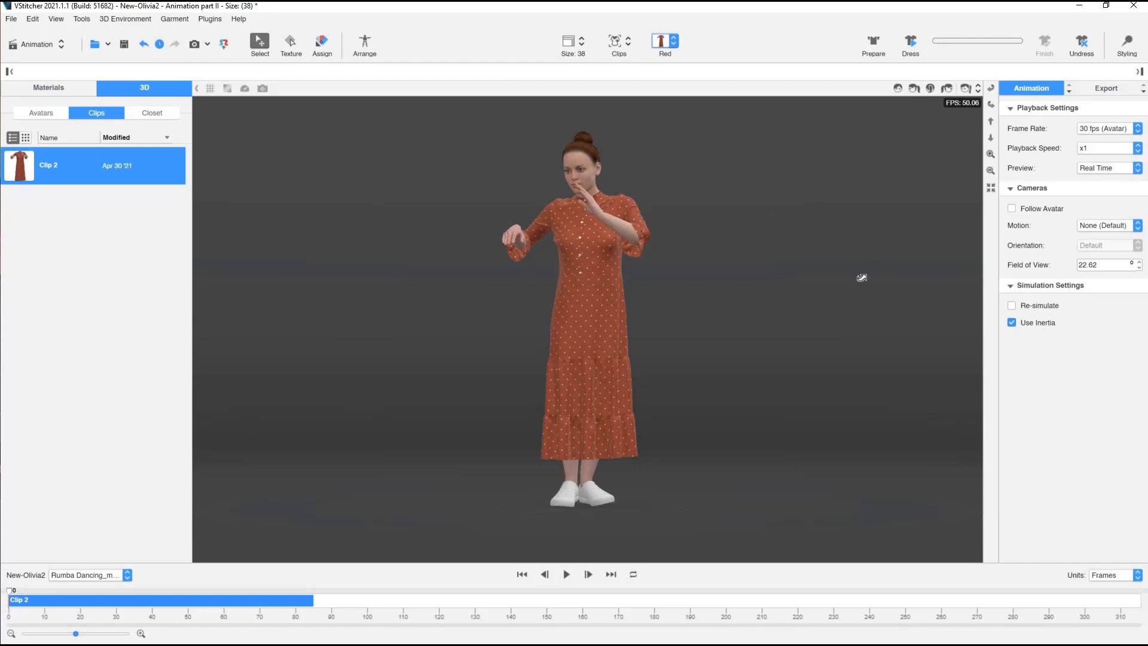
# Export the animated avatar and dress as 3D OBJ (+MDD) with Garment Thickness and 8000 px textures.
pyautogui.click(1106, 87)
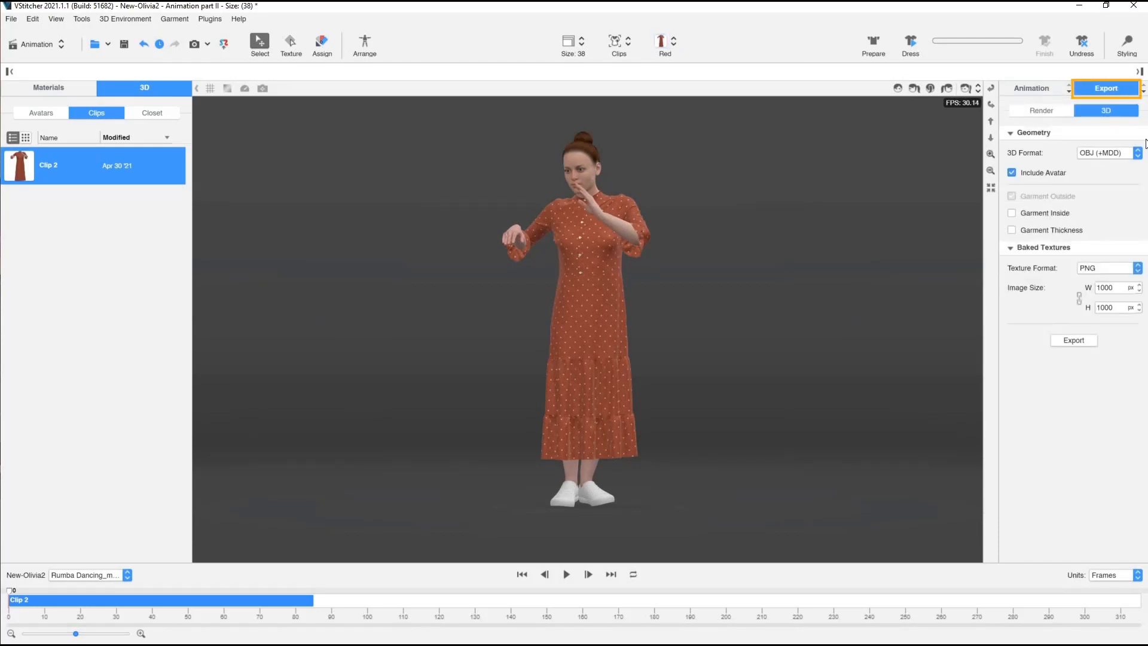
pyautogui.click(1108, 152)
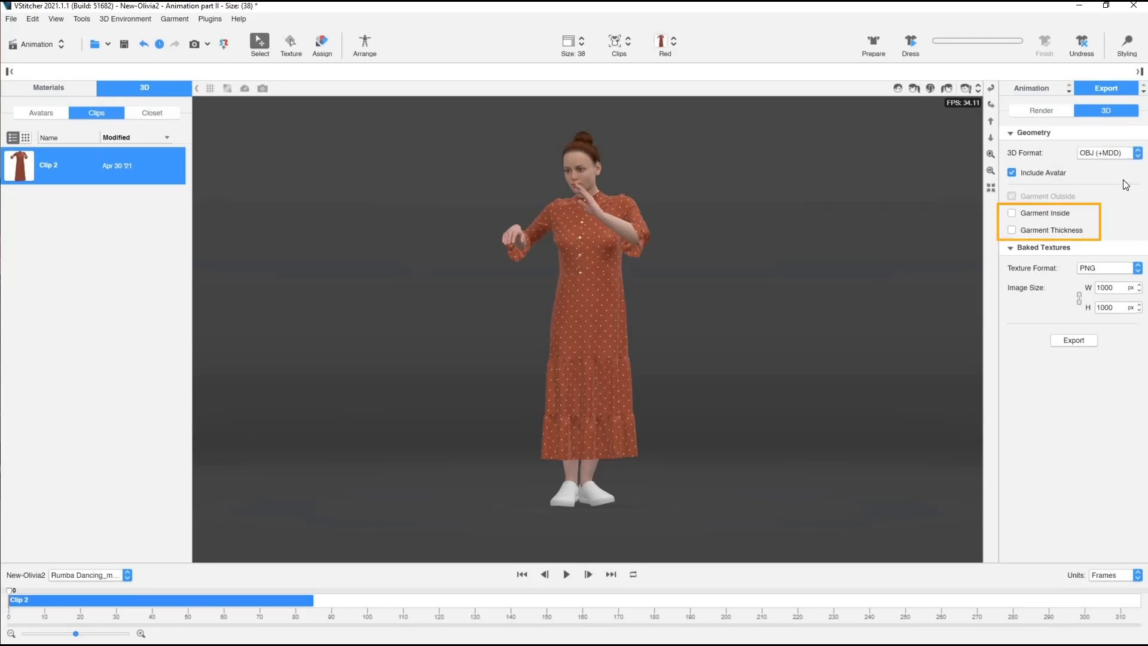
pyautogui.click(1012, 230)
pyautogui.write('8000')
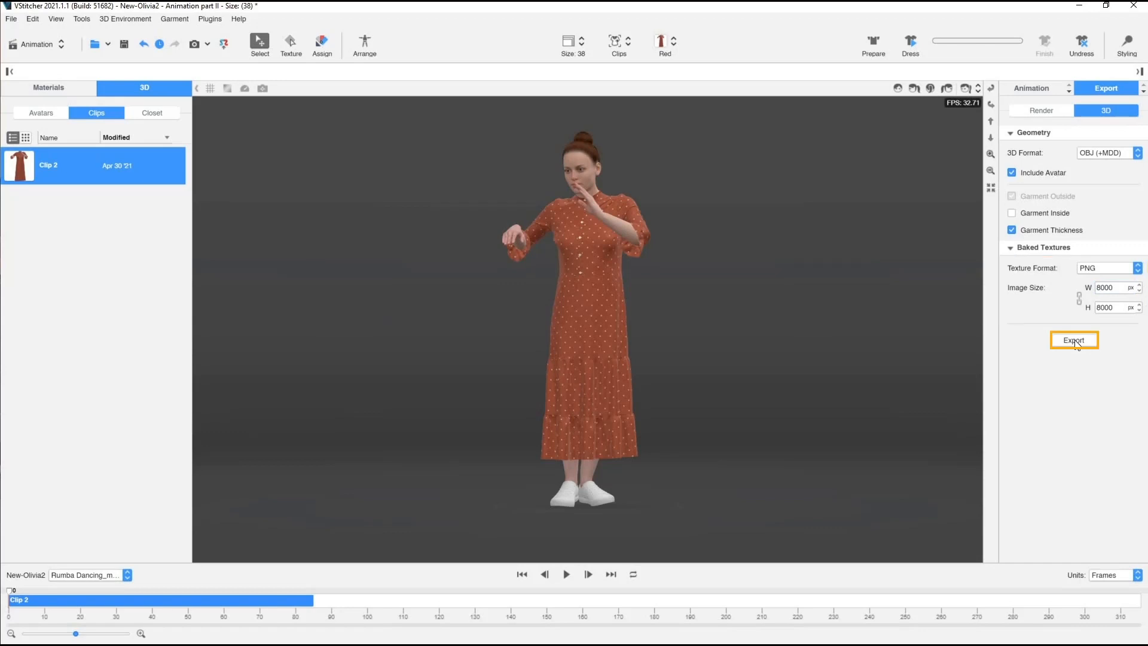
pyautogui.click(1073, 340)
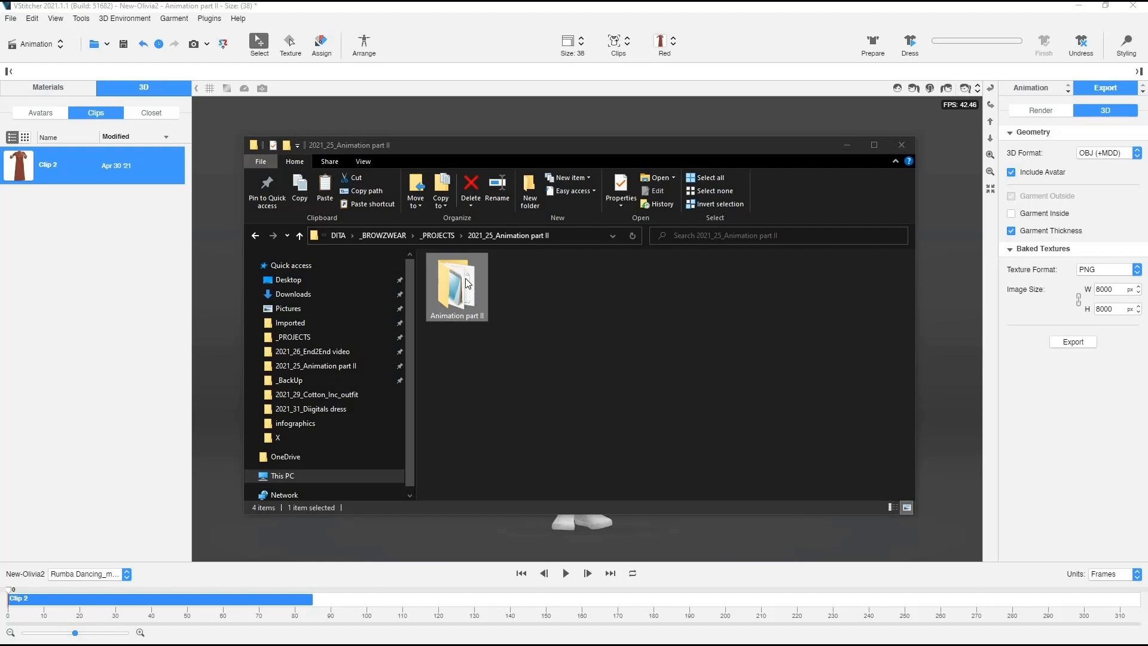
# Browse the Animation part II export folder and its textures folder in File Explorer.
pyautogui.doubleClick(456, 283)
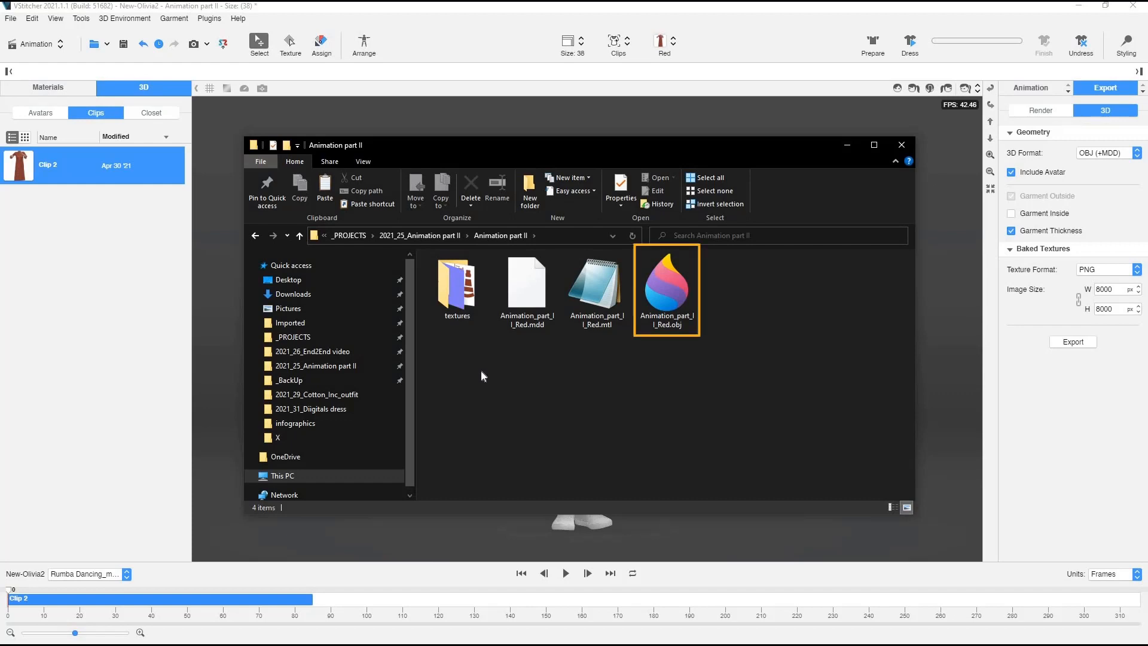
pyautogui.click(456, 286)
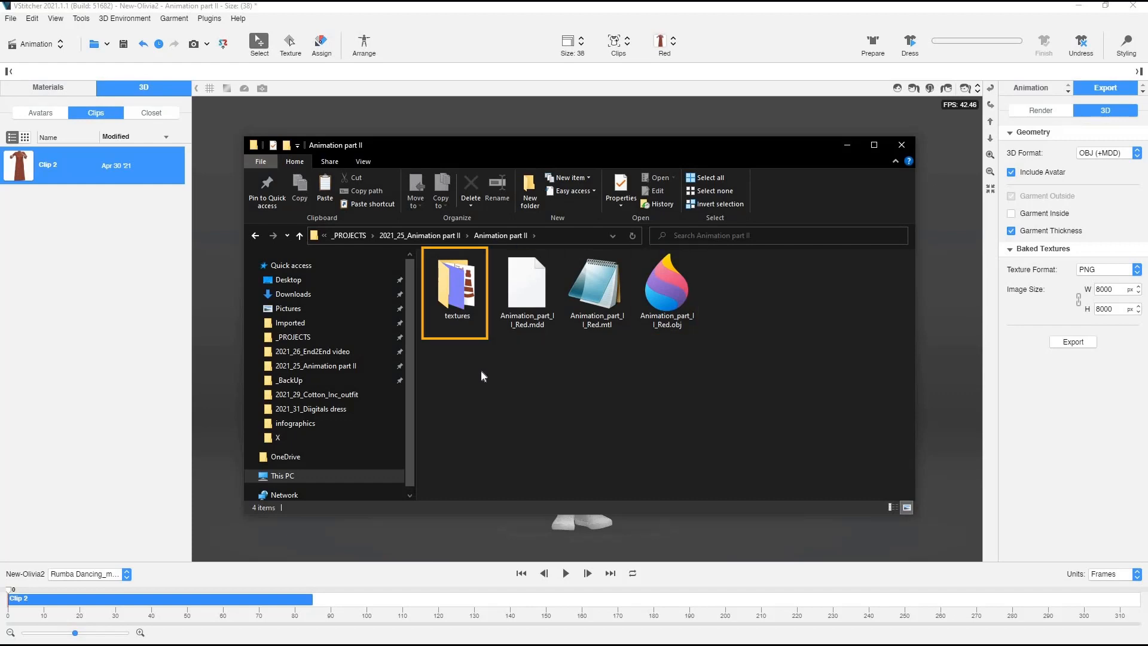
pyautogui.doubleClick(455, 285)
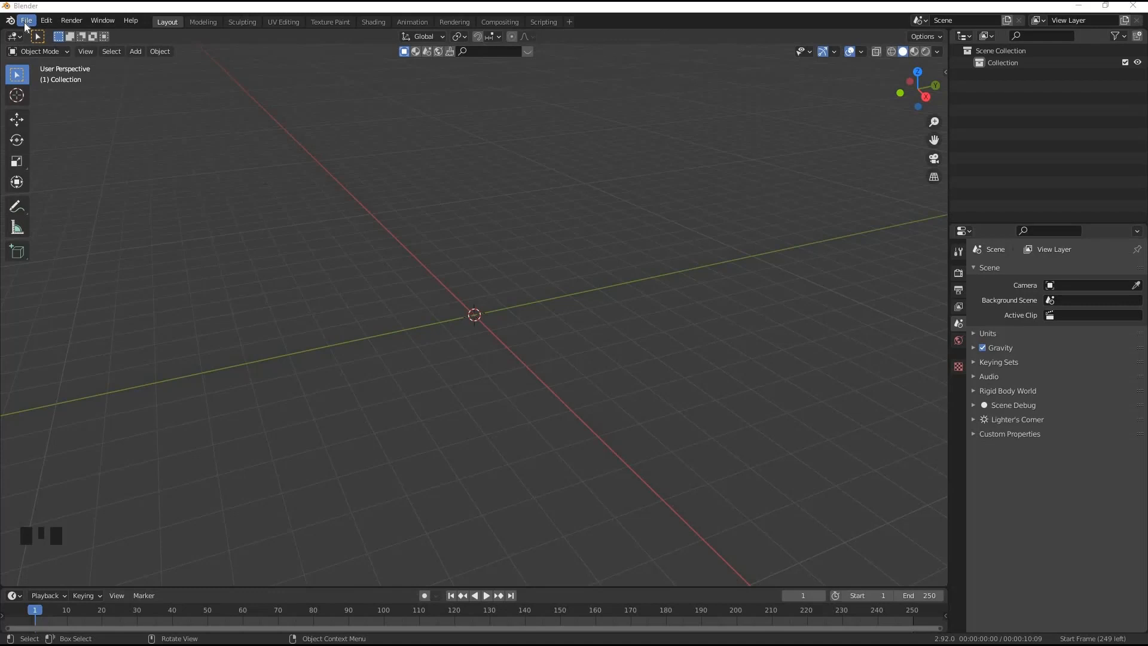
# Import Animation_part_II_Red.obj as Wavefront OBJ with Keep Vert Order and select the figure.
pyautogui.click(26, 21)
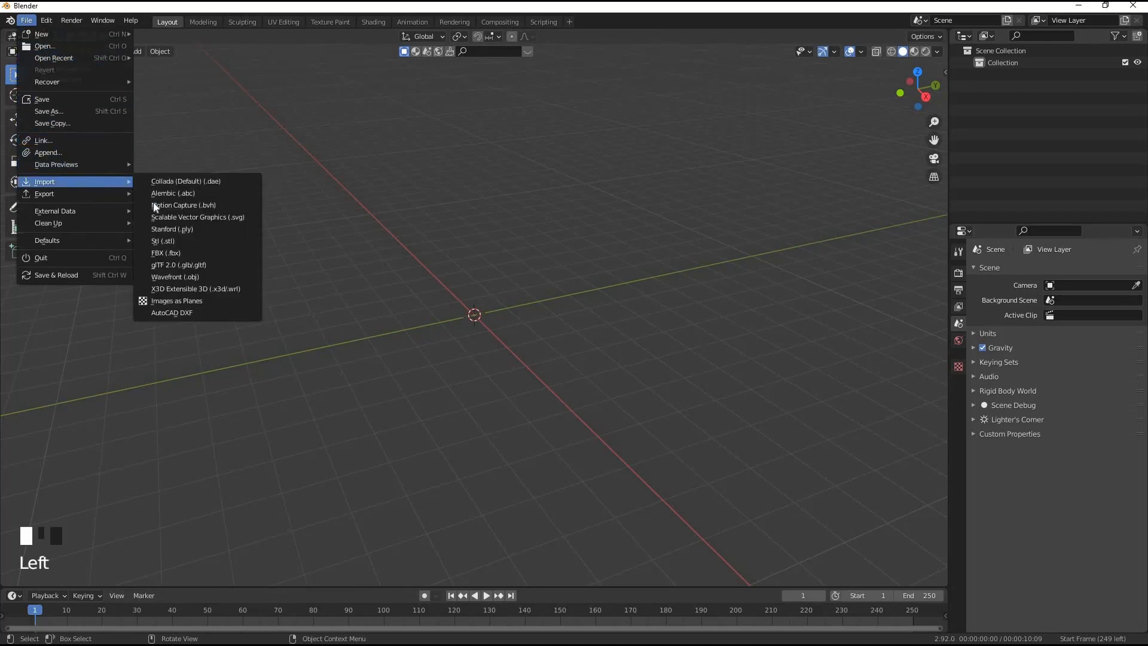
pyautogui.click(175, 277)
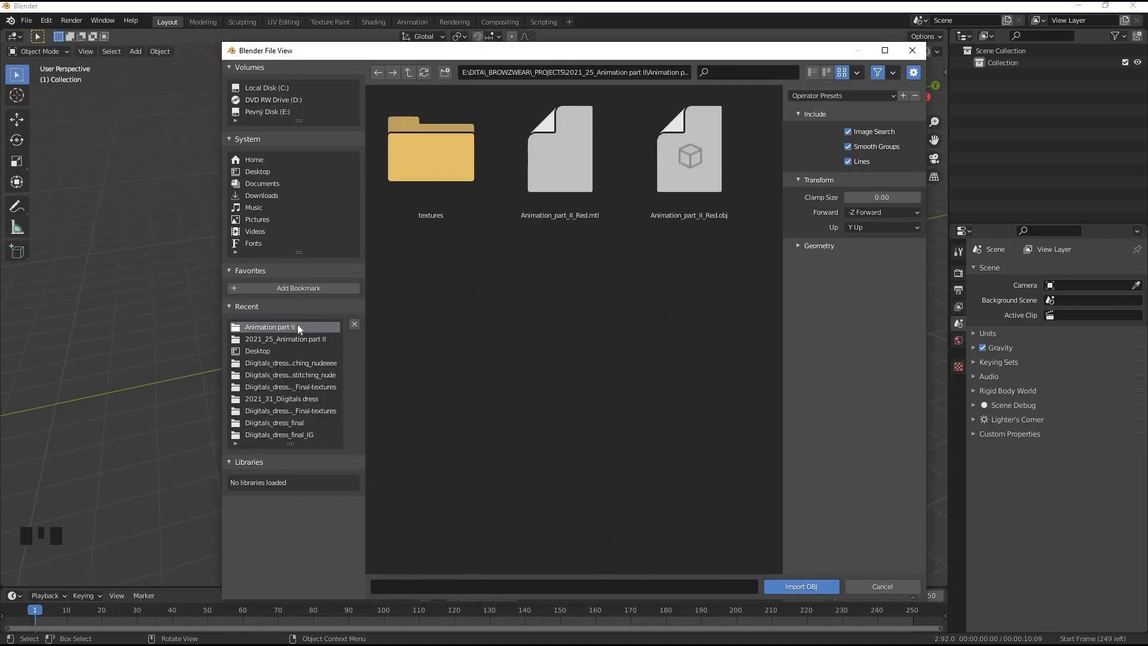
pyautogui.click(687, 148)
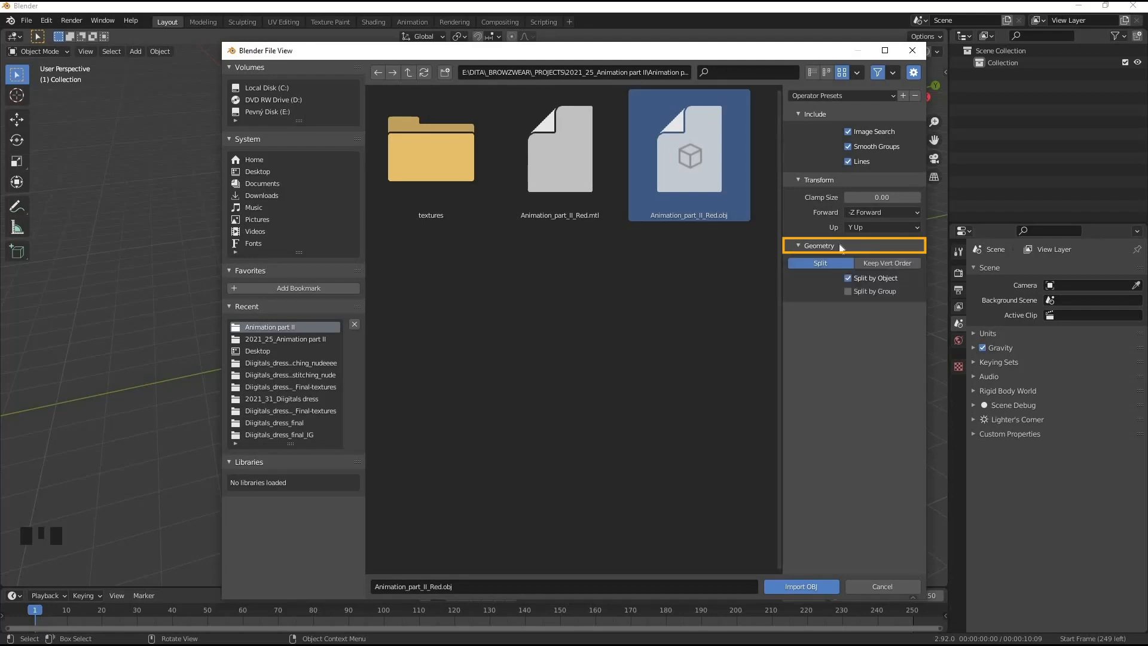
pyautogui.click(887, 262)
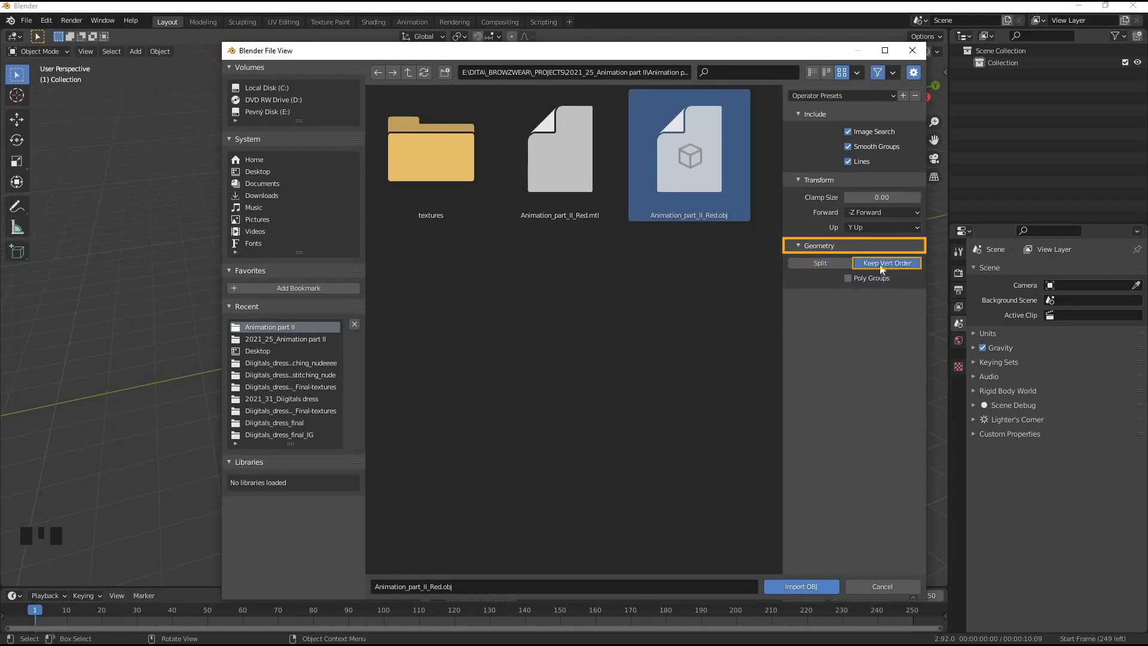
pyautogui.click(800, 586)
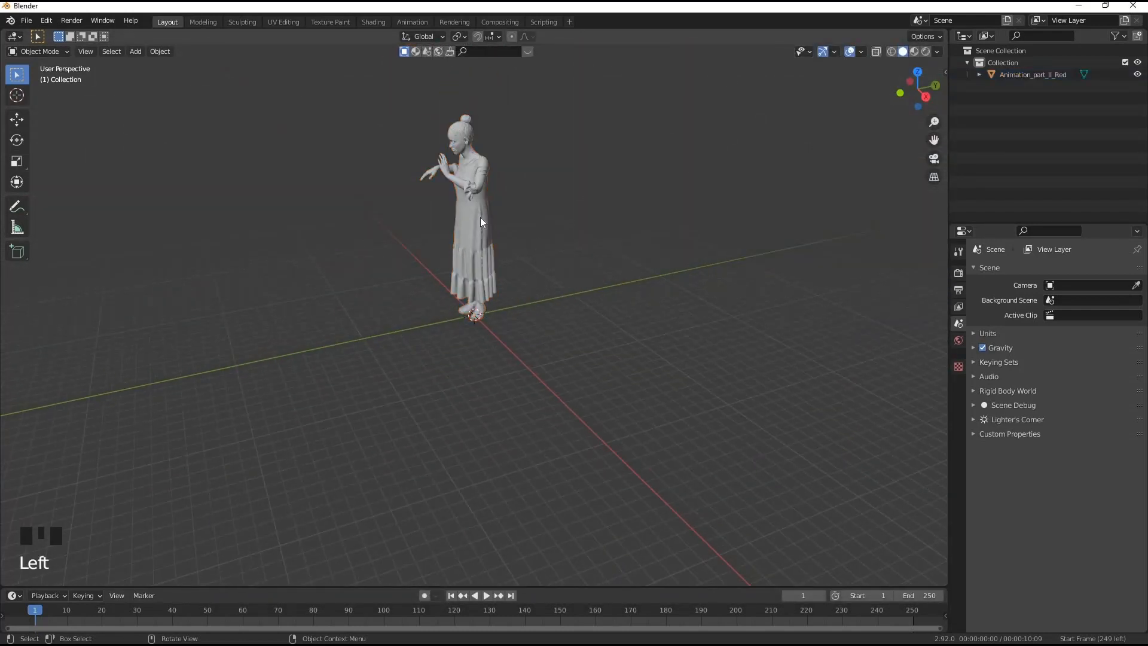
pyautogui.click(472, 213)
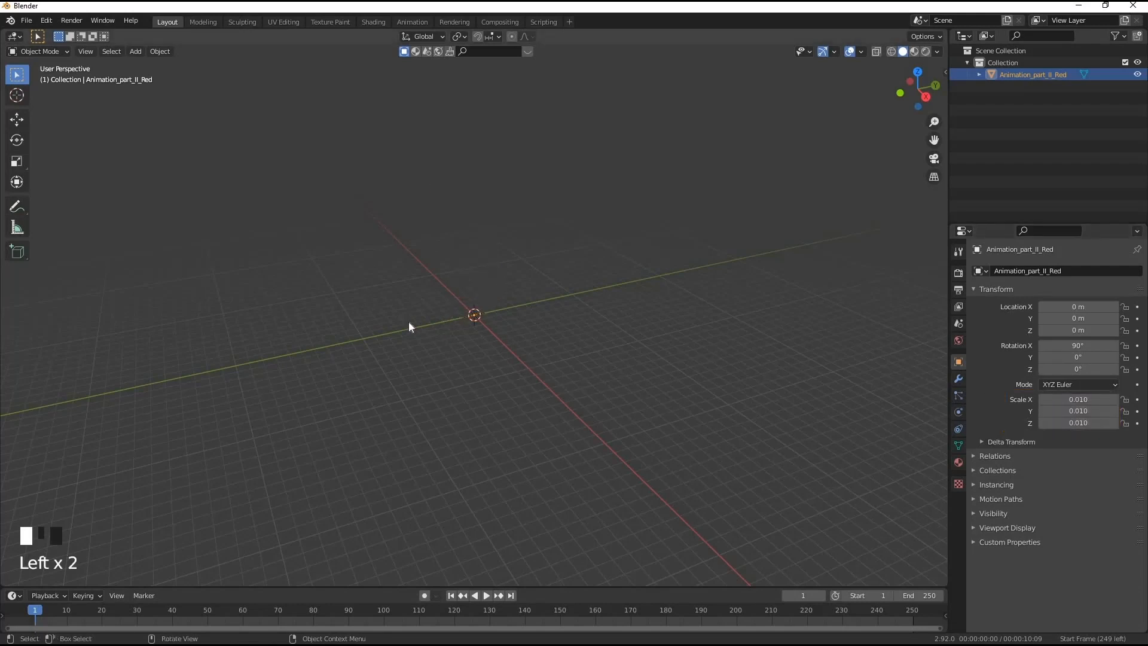
# Frame the imported figure, test playback, and add a Mesh Cache modifier to it.
pyautogui.press('NUMPAD_PERIOD')
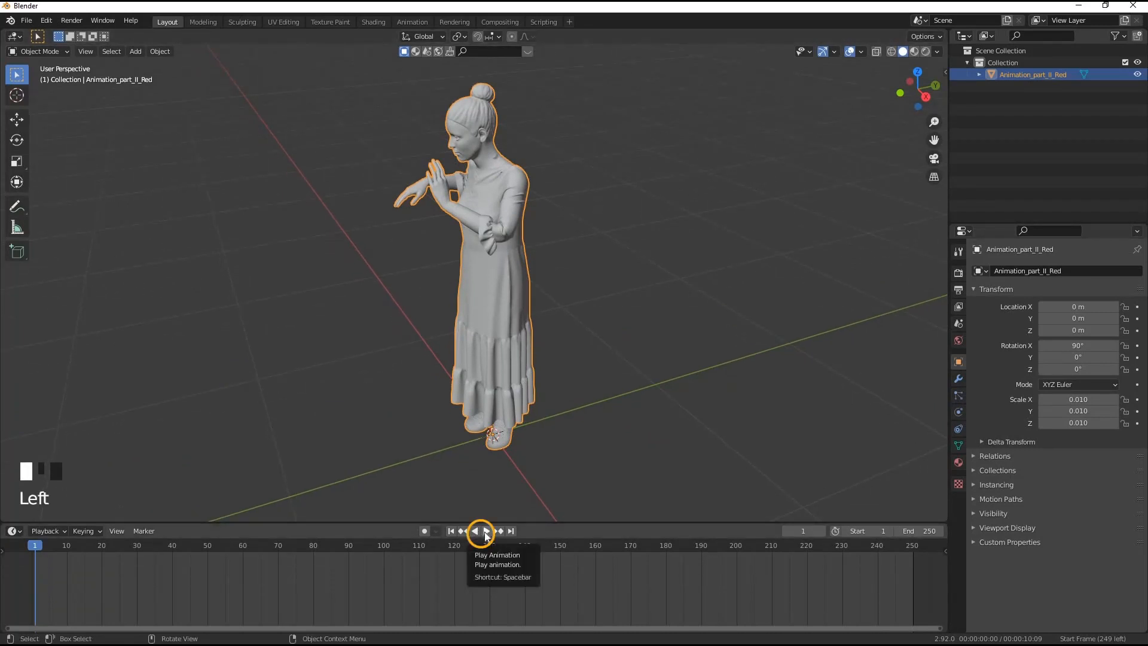
pyautogui.click(483, 530)
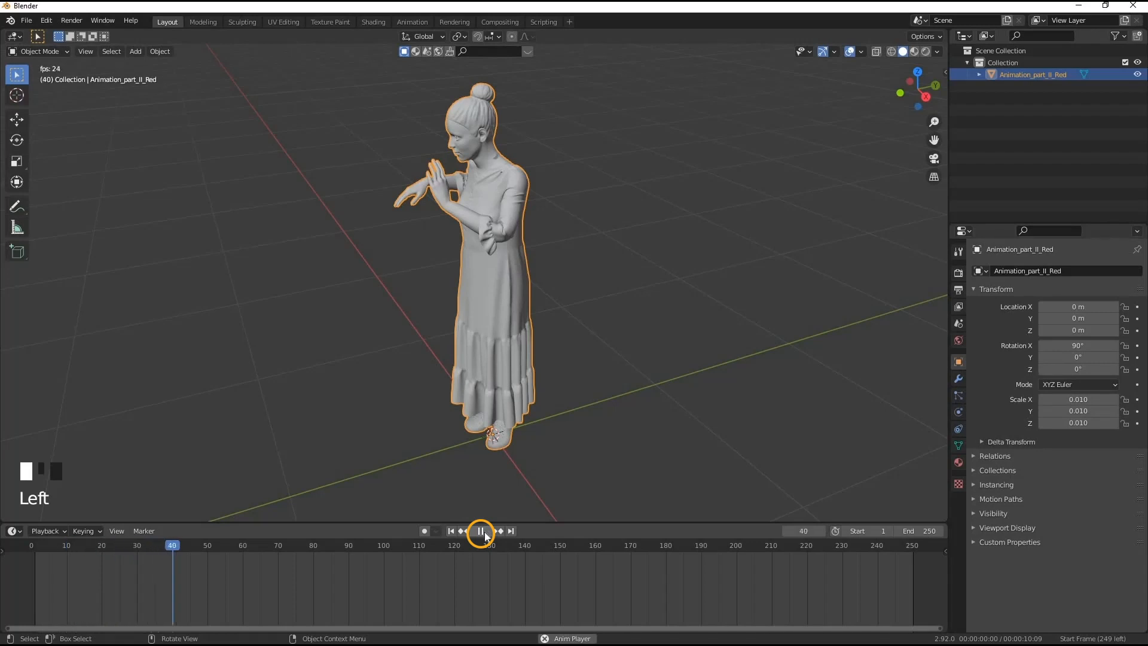
pyautogui.click(481, 530)
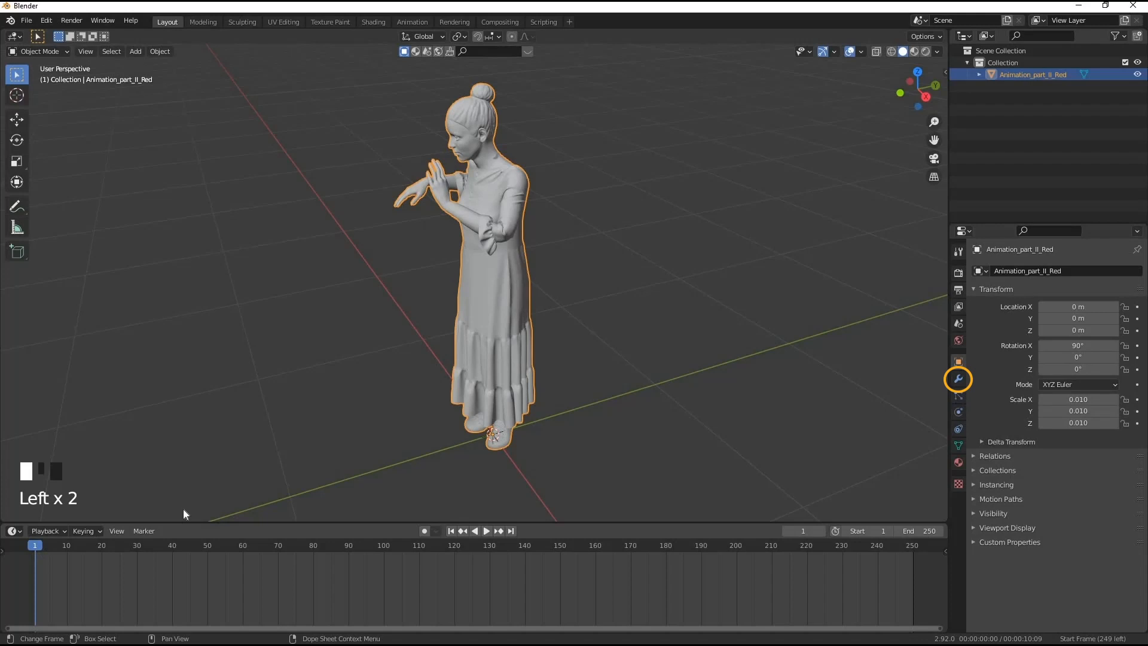
pyautogui.click(957, 378)
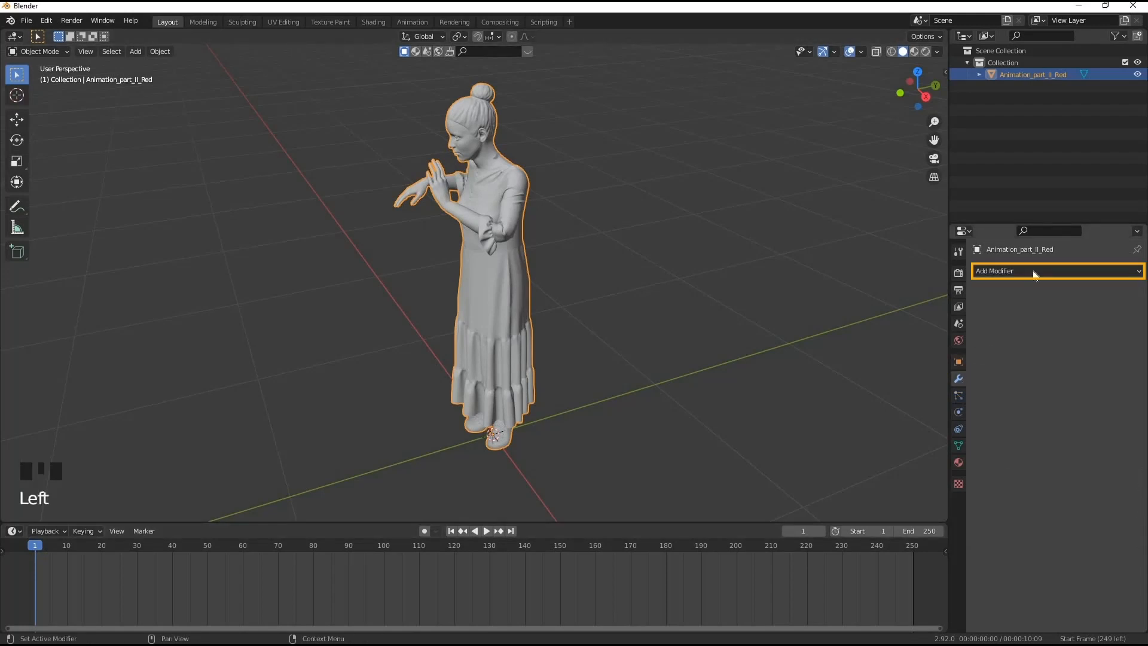
pyautogui.click(1058, 271)
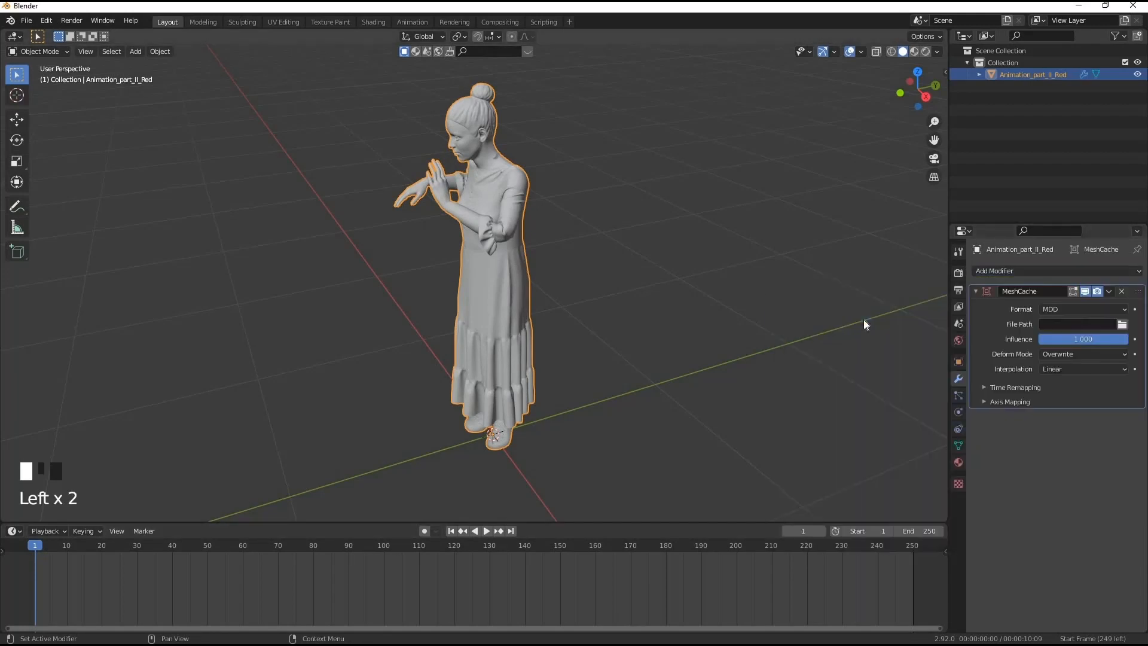
# Load Animation_part_II_Red.mdd into the modifier and play the cached dance animation.
pyautogui.click(1121, 324)
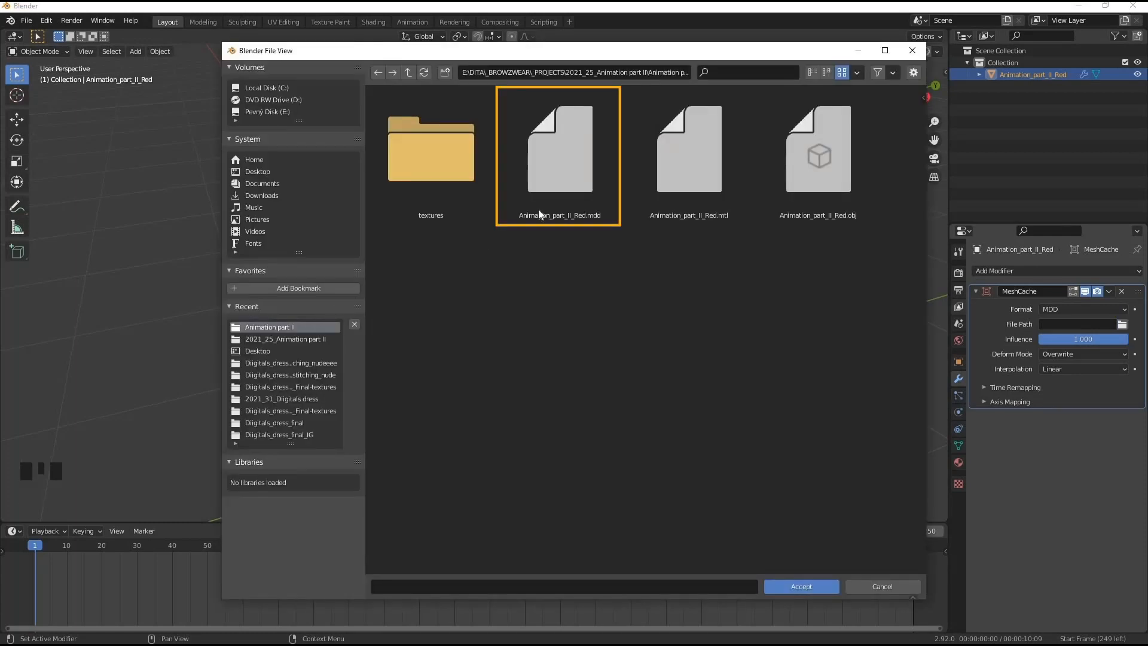
pyautogui.click(559, 149)
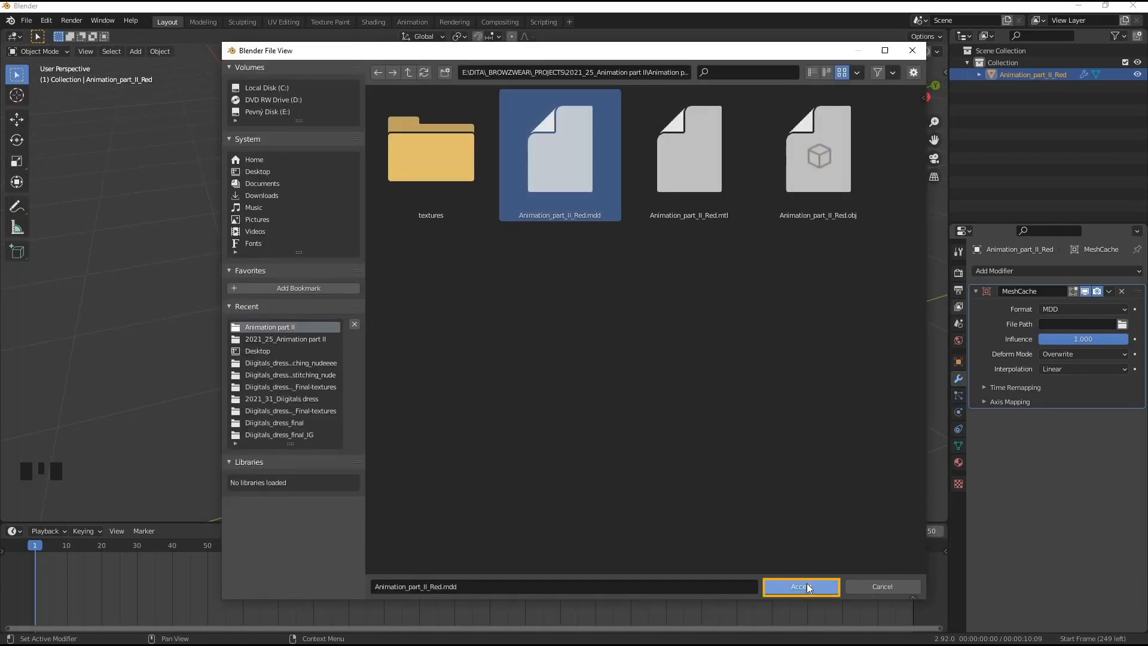
pyautogui.click(800, 587)
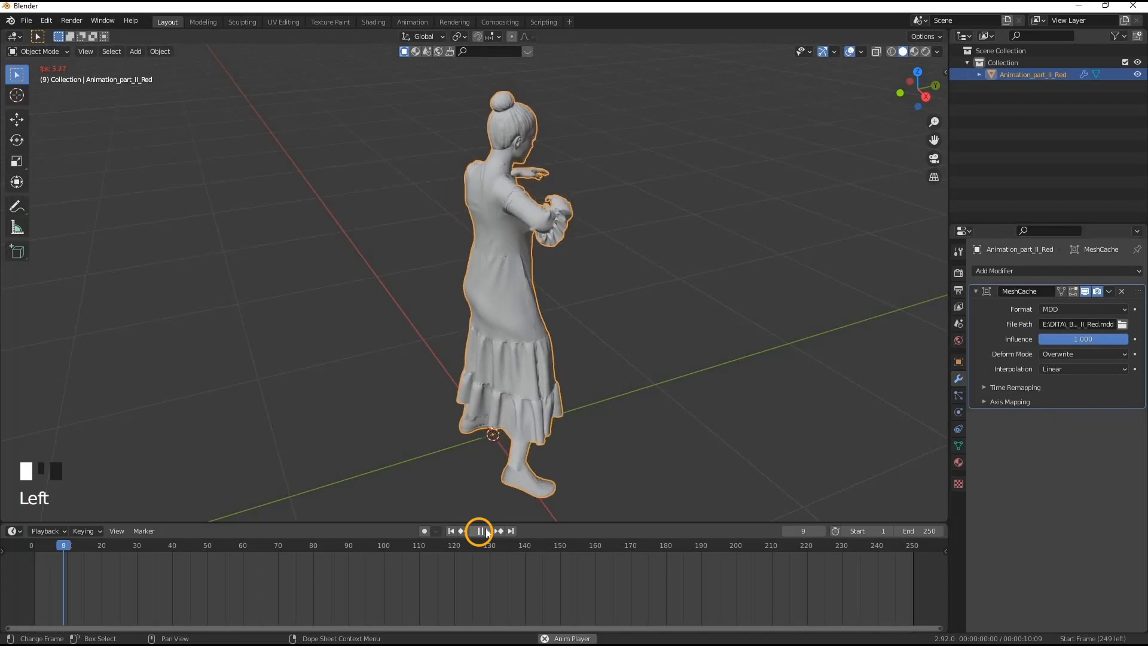
pyautogui.click(479, 531)
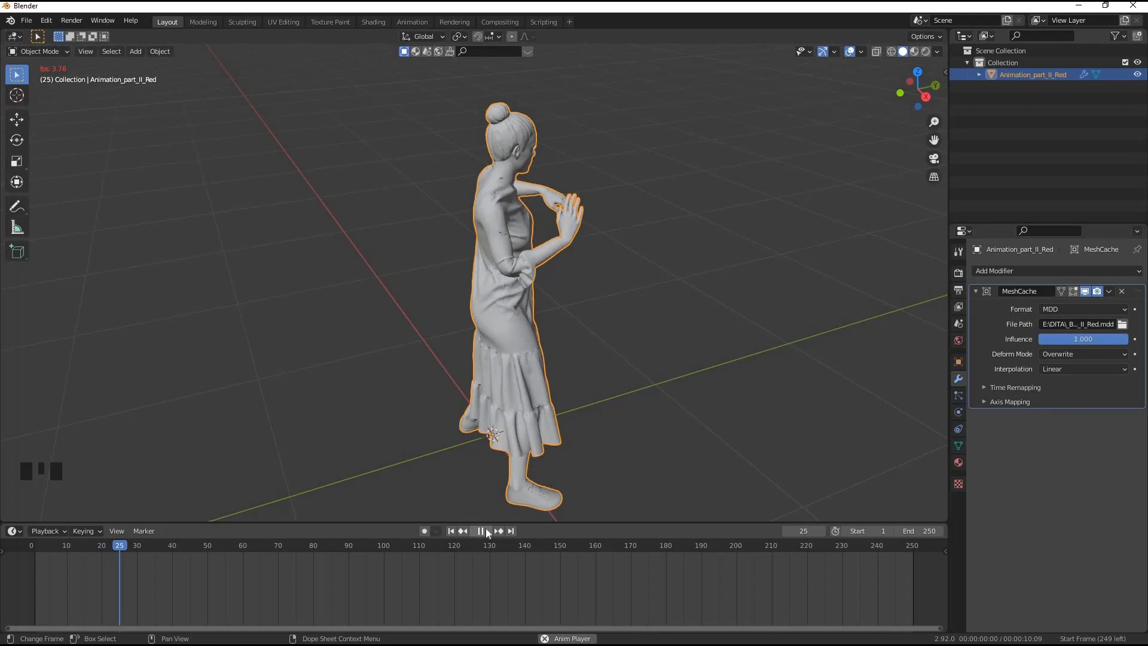
pyautogui.click(480, 532)
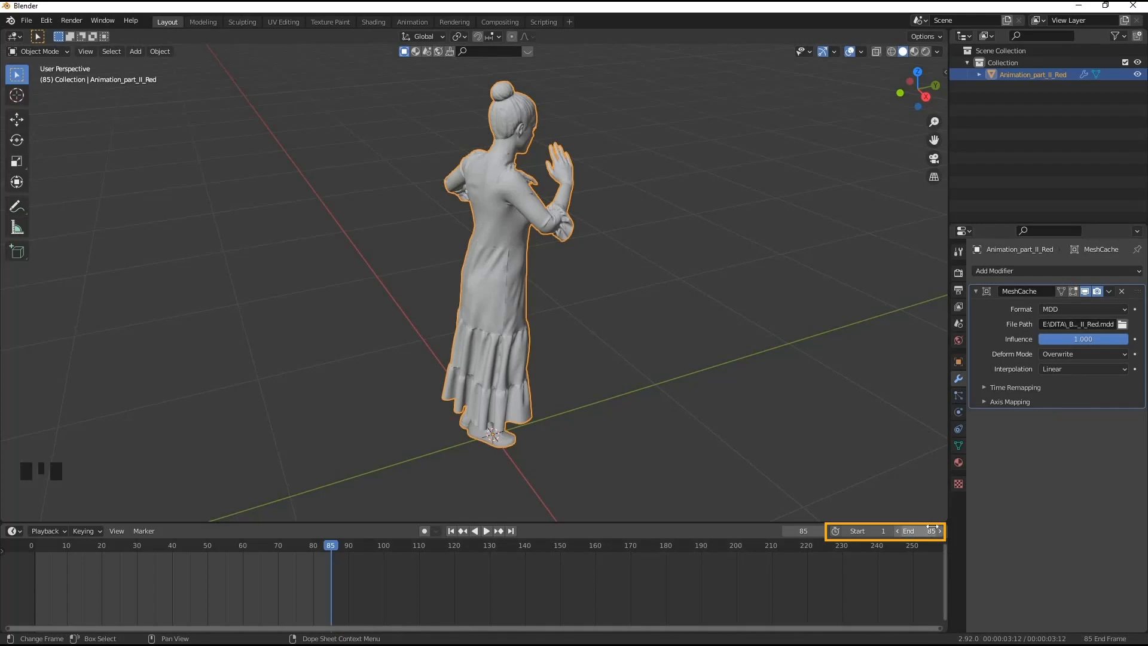
# View the figure from the front and move the Camera back about 2 m along Y to frame it.
pyautogui.press('r')
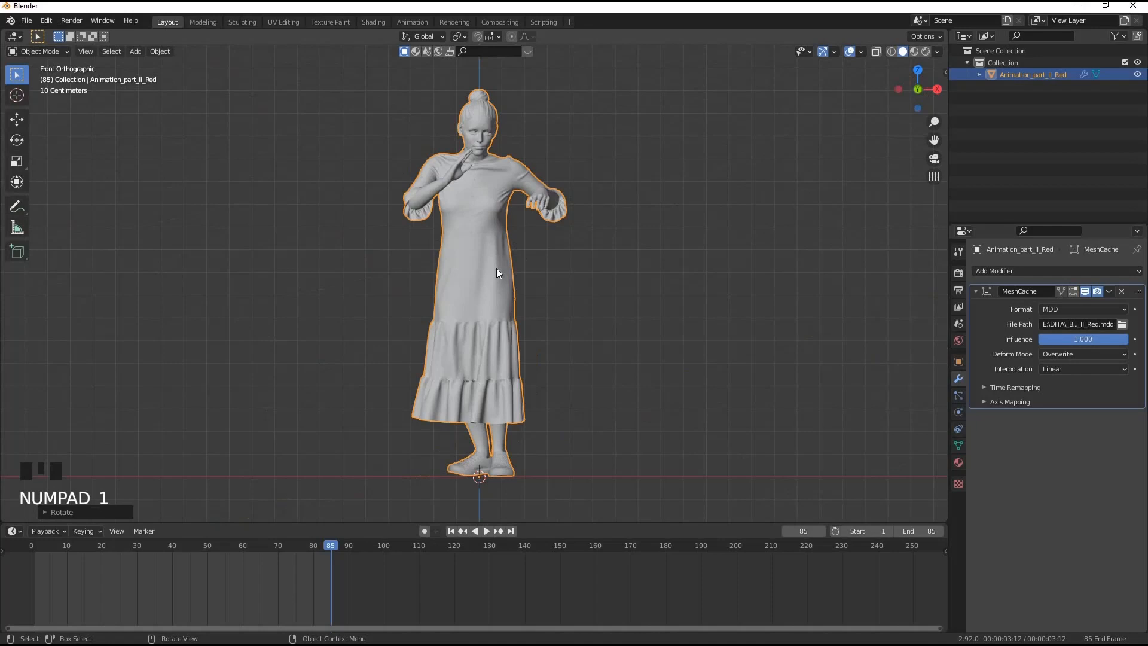
pyautogui.press('shift+a')
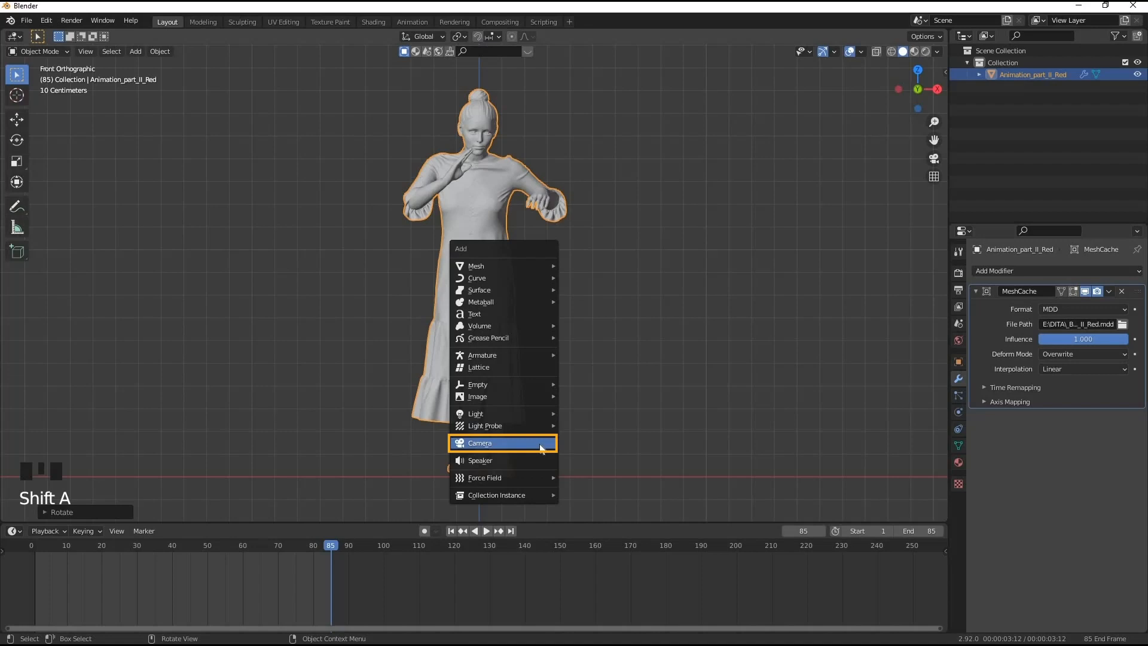
pyautogui.click(481, 443)
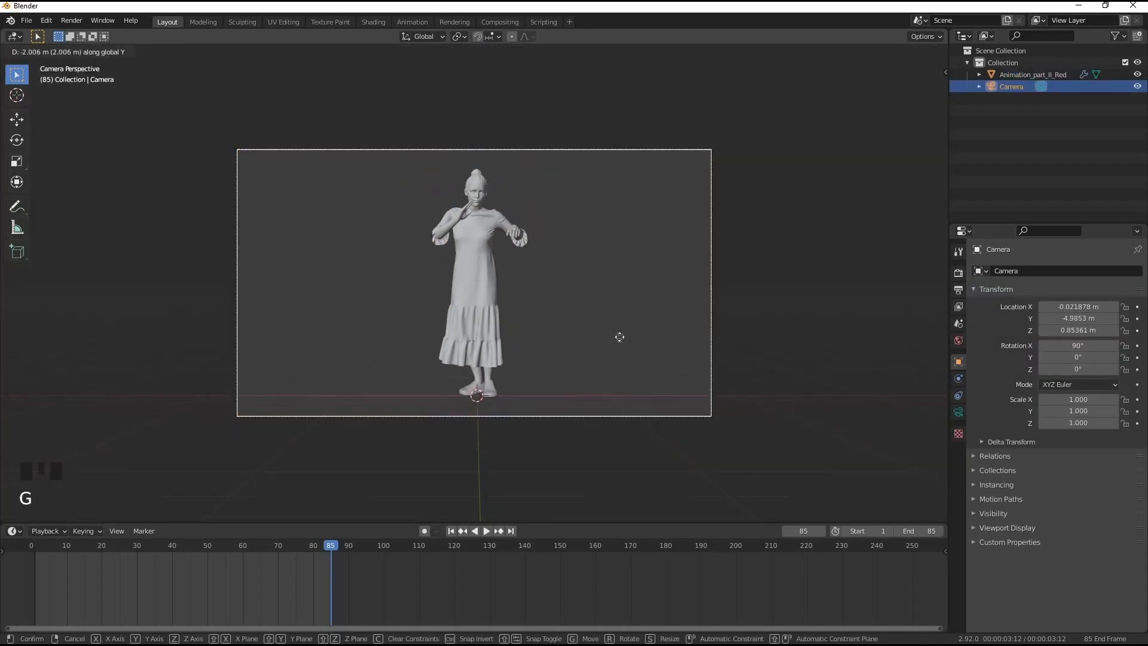
pyautogui.click(621, 337)
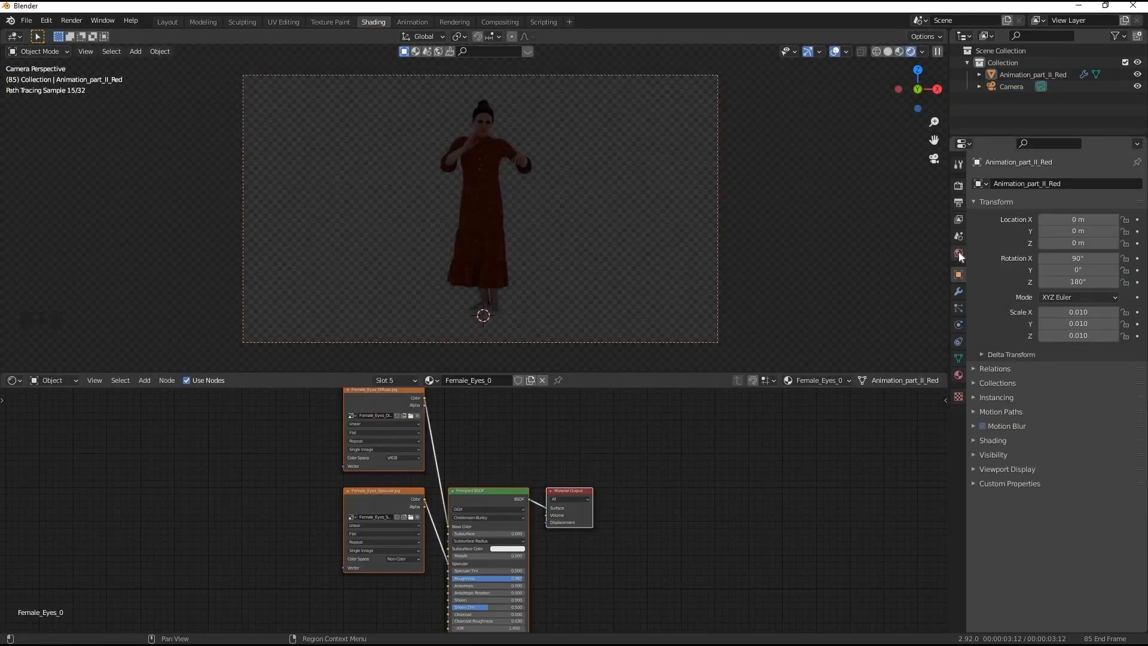
# Light the world with the vatican_road_1k.hdr HDRI via the Gaffer panel.
pyautogui.click(958, 252)
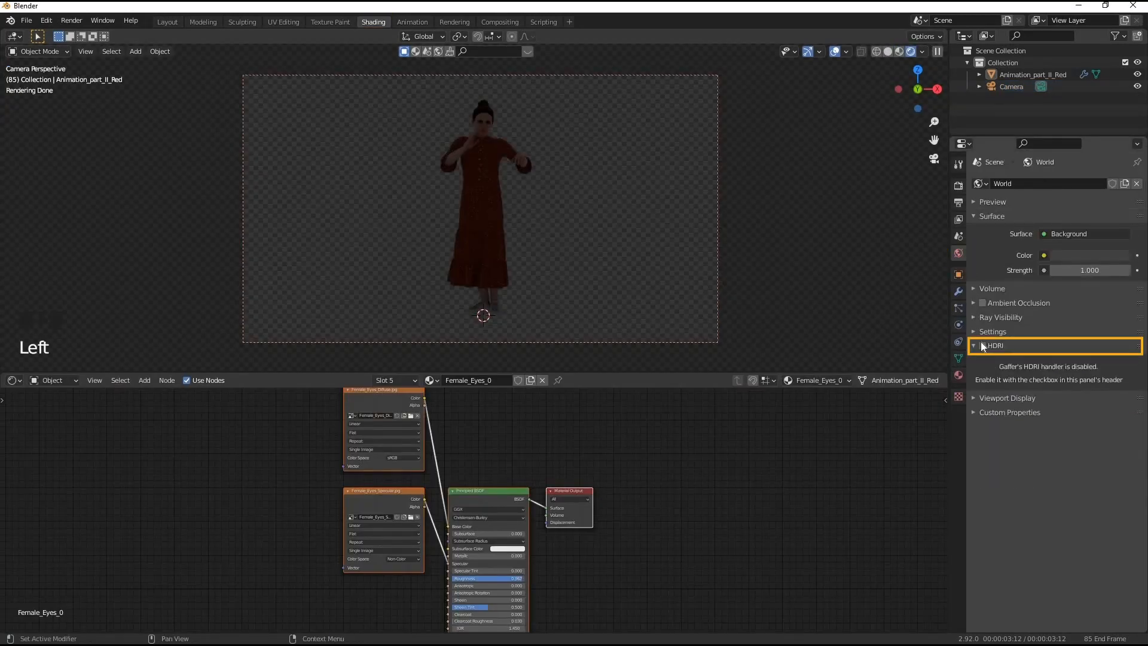
pyautogui.click(983, 345)
pyautogui.write('vatica')
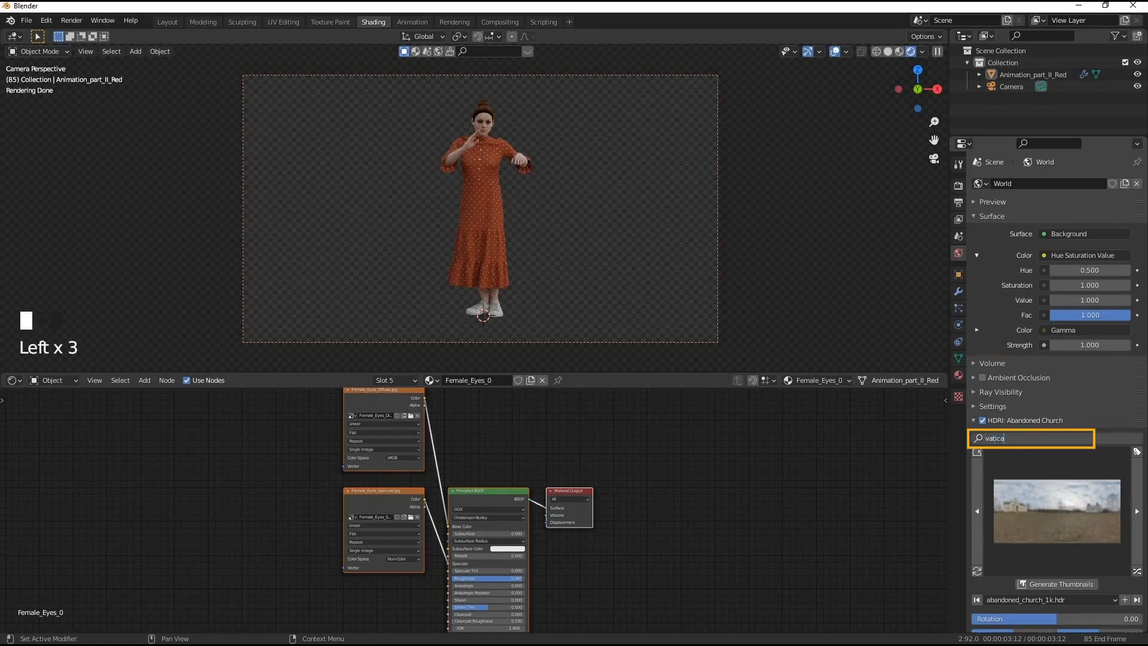
pyautogui.click(1097, 406)
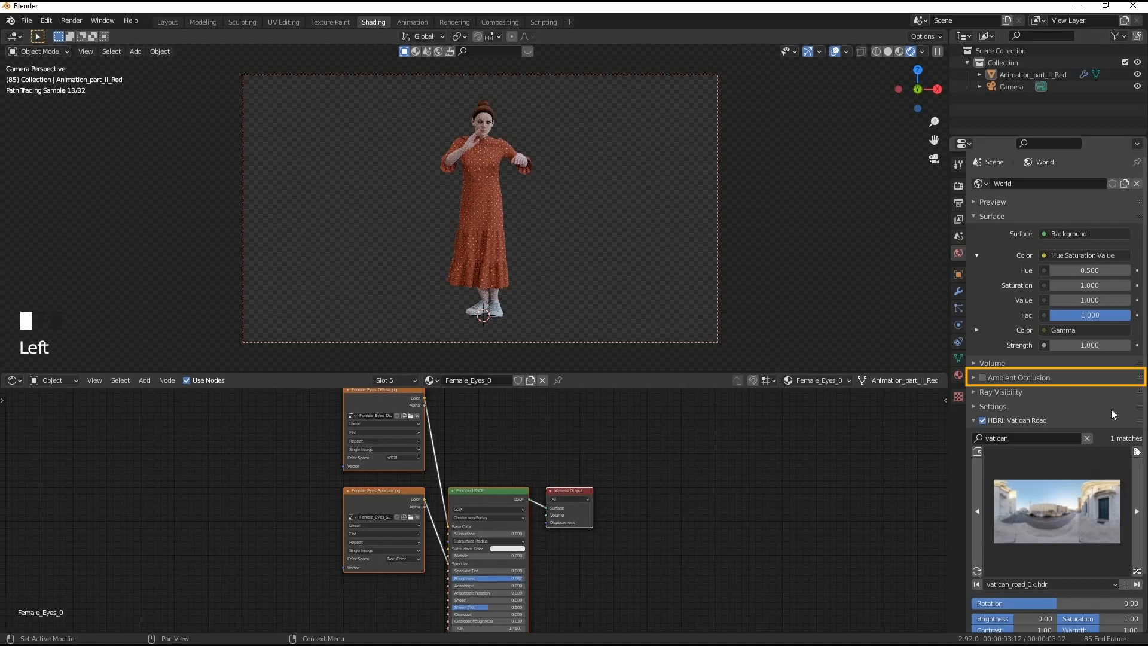
pyautogui.click(981, 377)
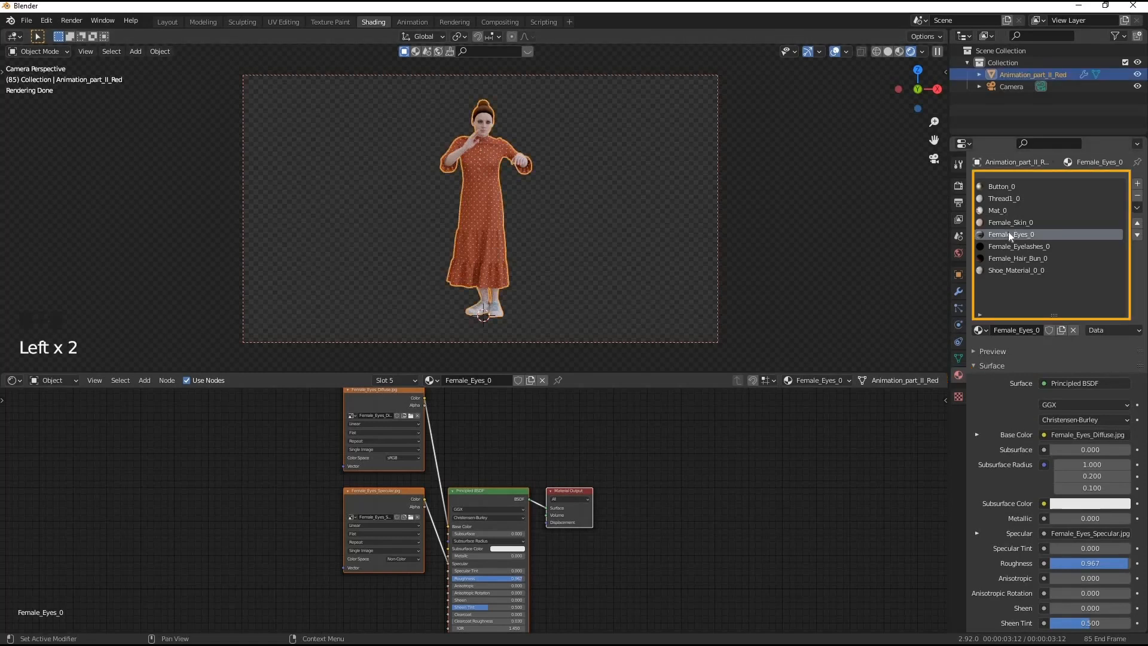
pyautogui.moveTo(1008, 247)
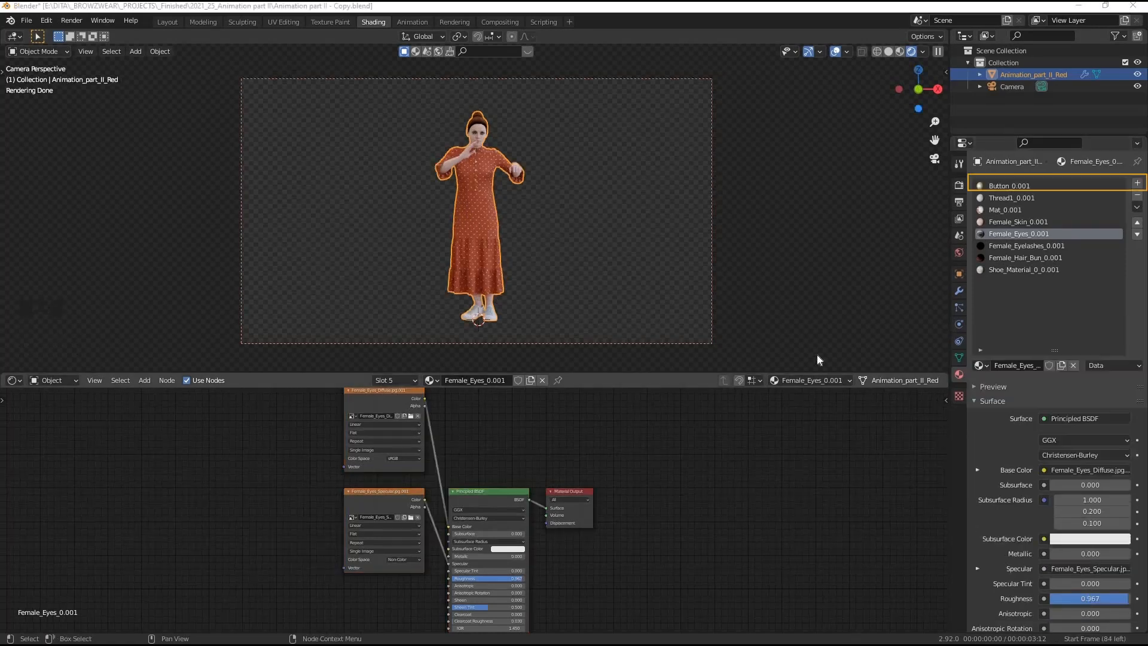
# Review the render engine choices and keep Cycles as the render engine.
pyautogui.click(958, 184)
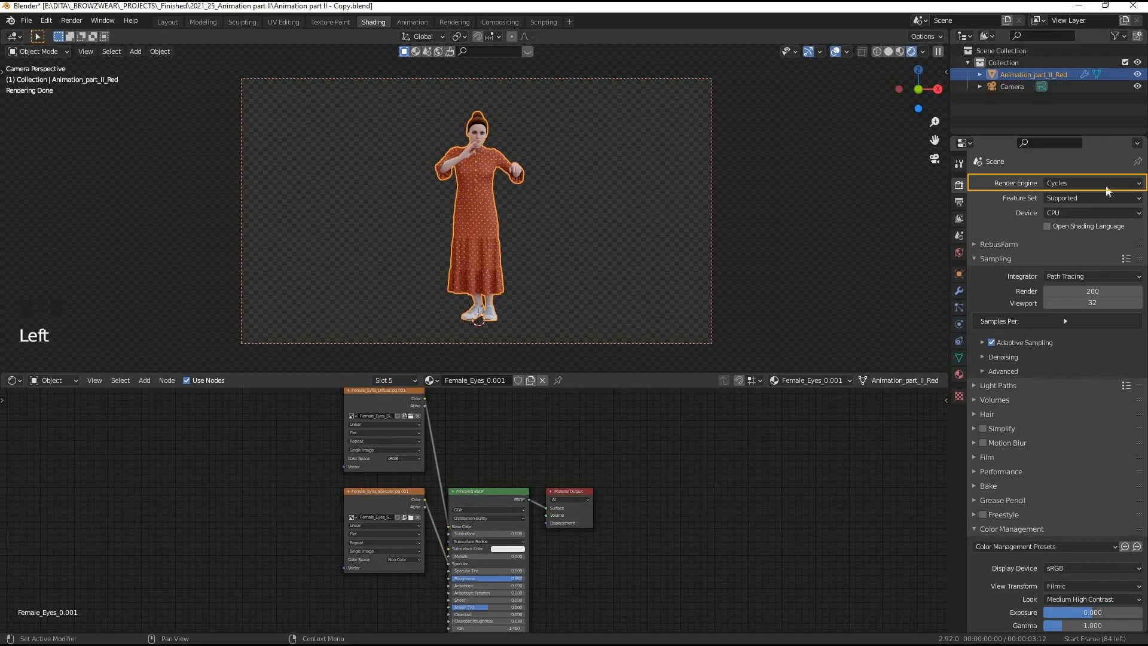
pyautogui.click(1091, 181)
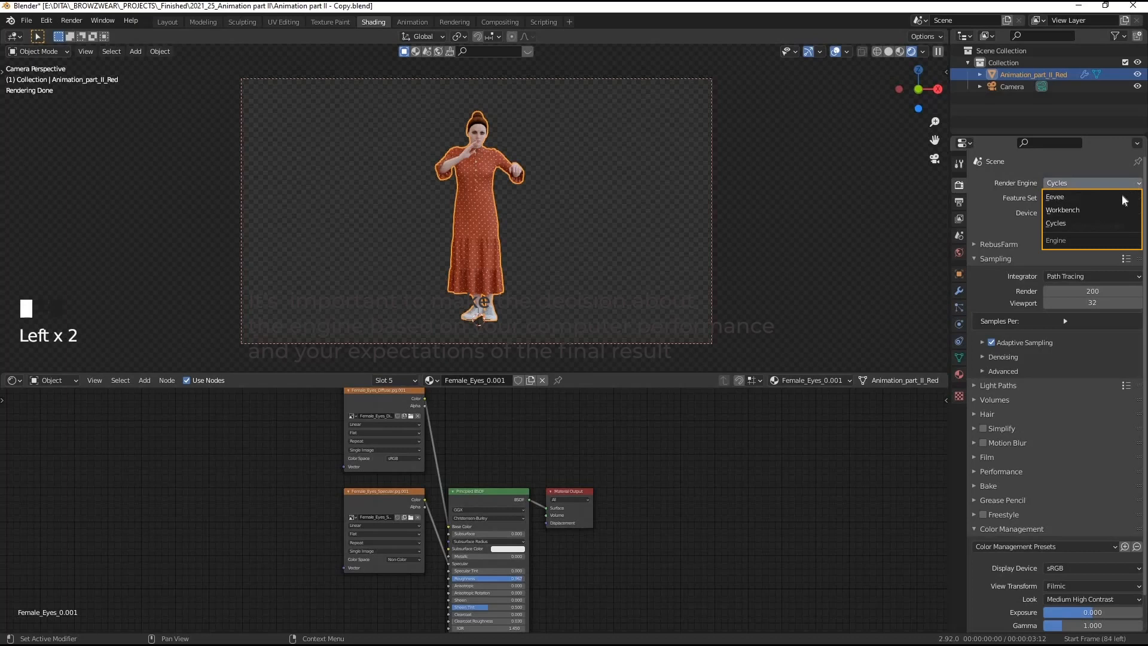
pyautogui.moveTo(1091, 223)
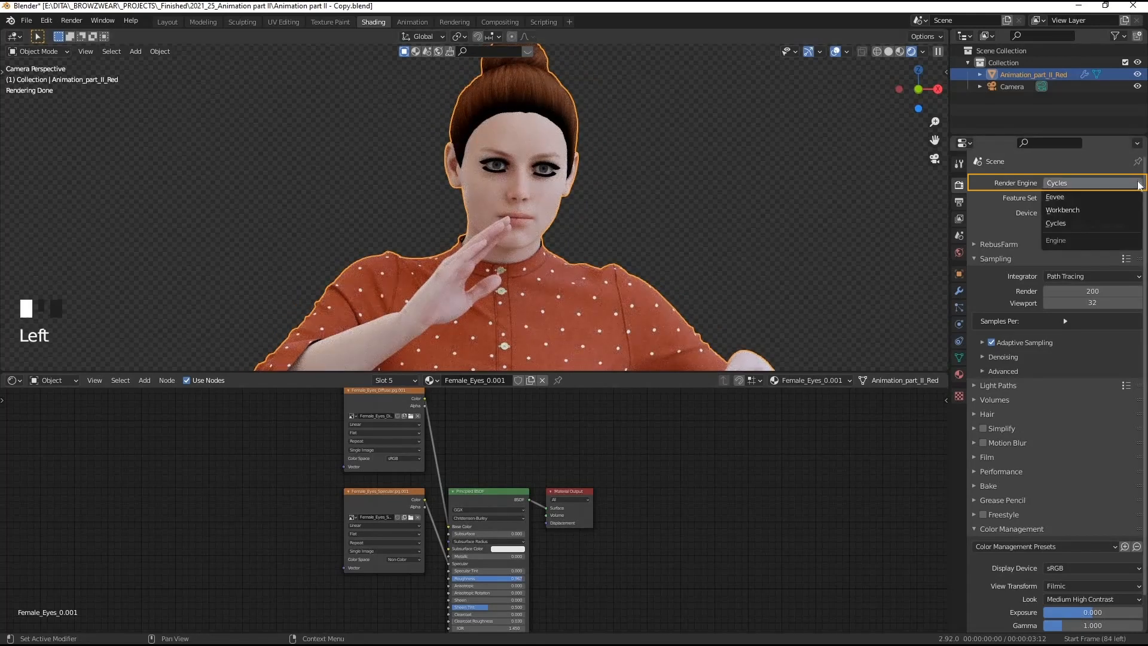
pyautogui.click(1056, 197)
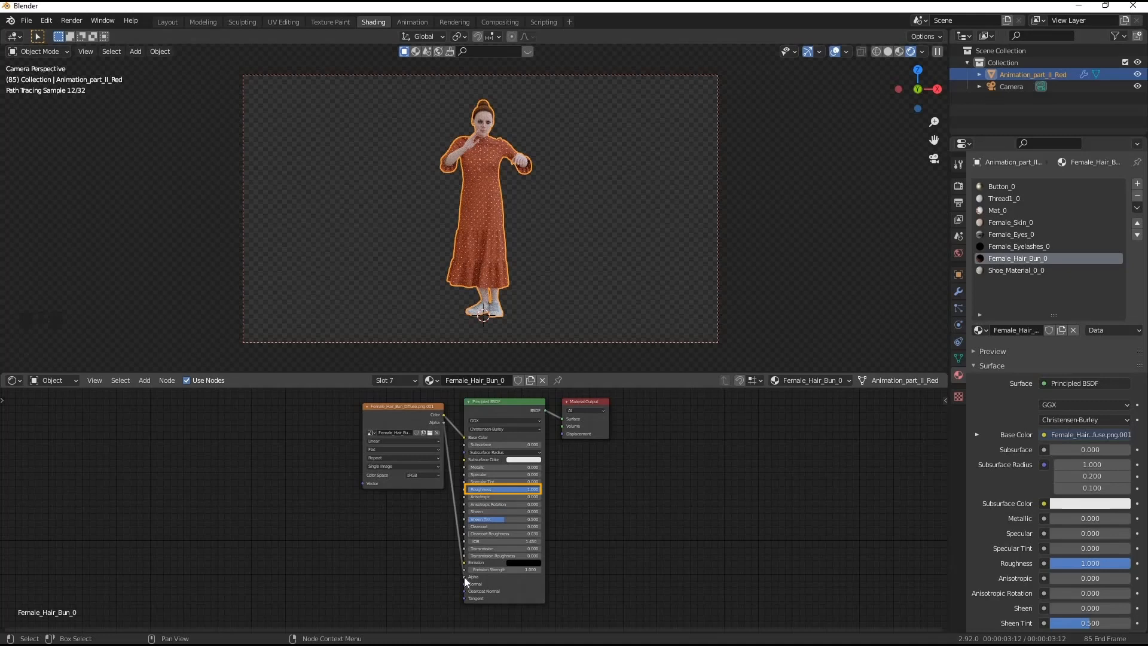
# Adjust roughness for the hair bun, eyelashes and eyes materials (eyes 0.894).
pyautogui.click(504, 483)
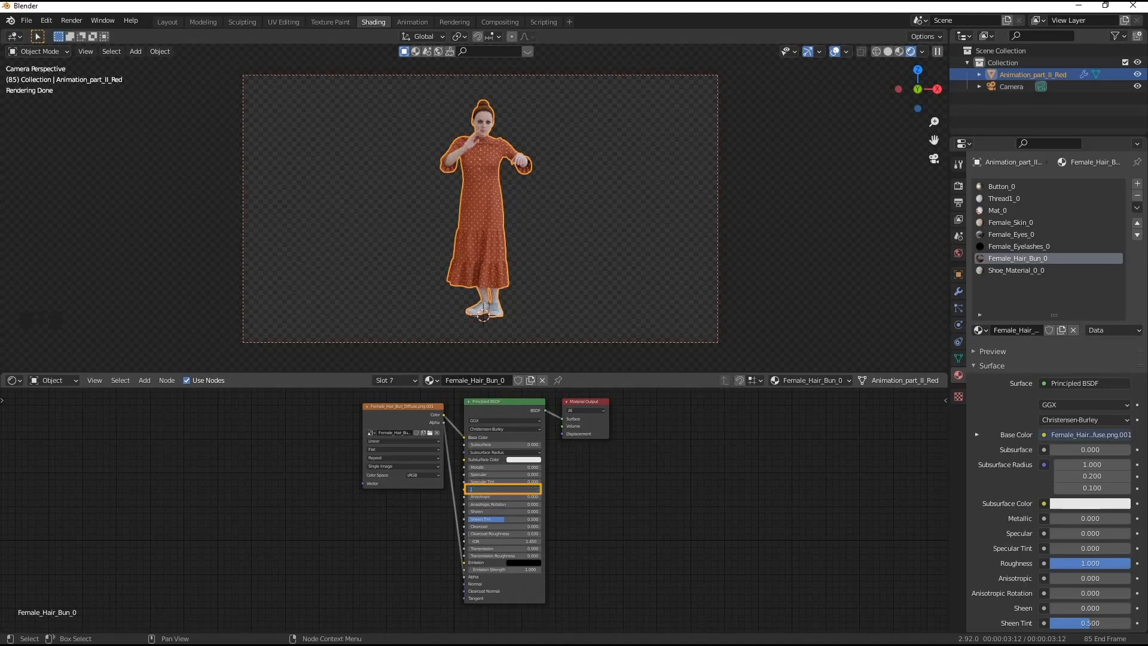
pyautogui.click(1019, 247)
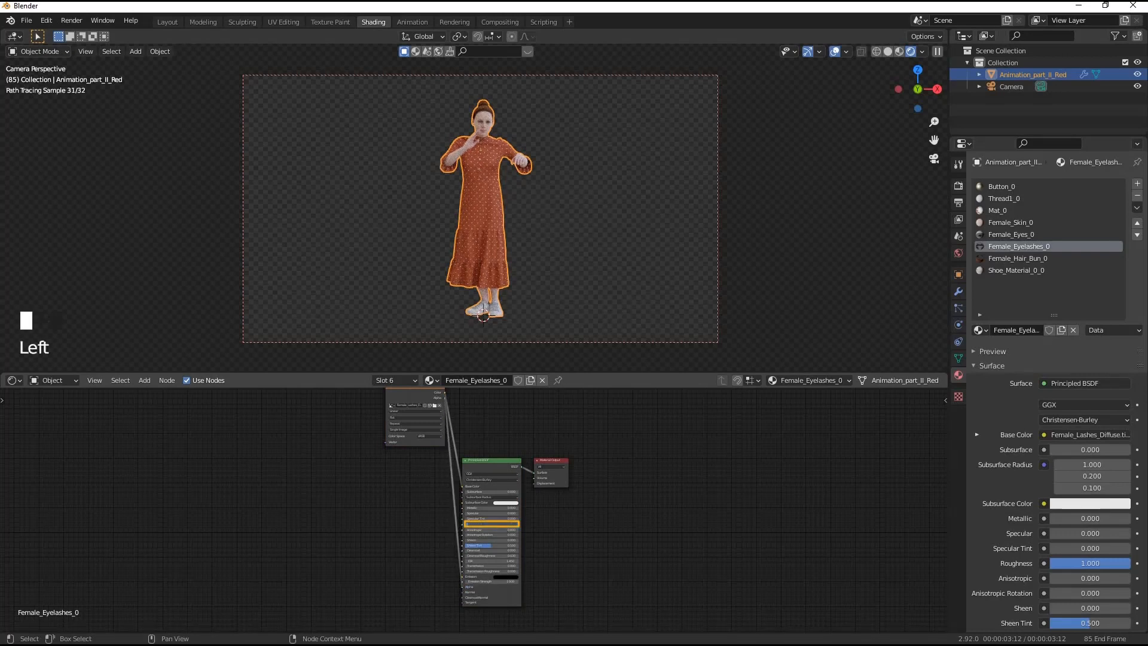
pyautogui.click(1018, 235)
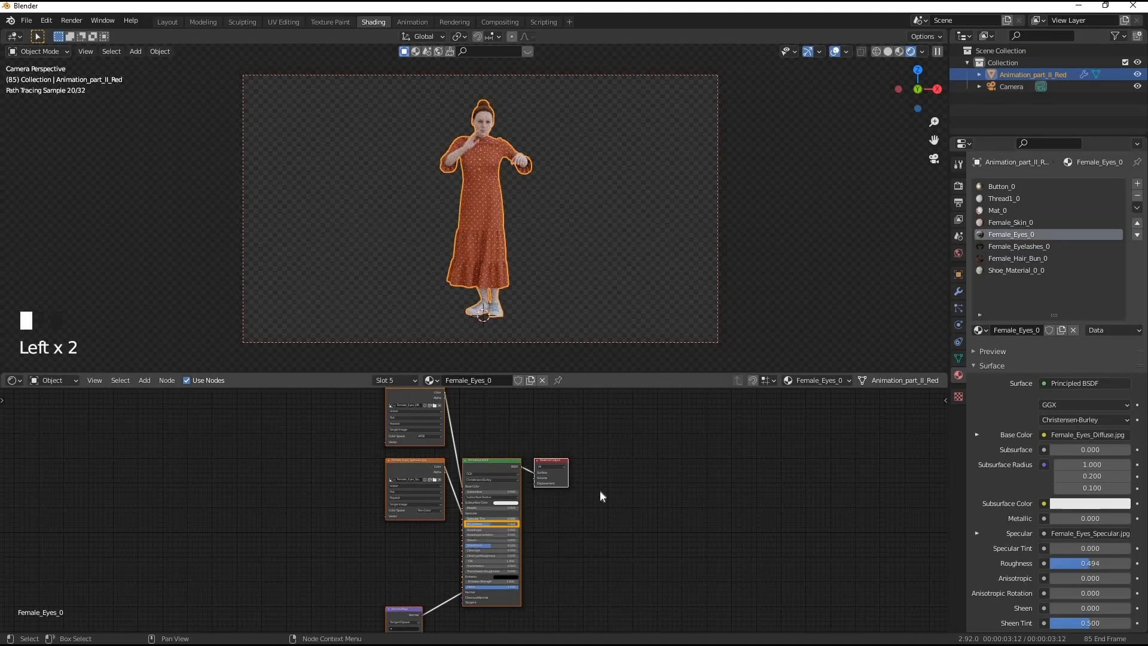
pyautogui.click(1010, 223)
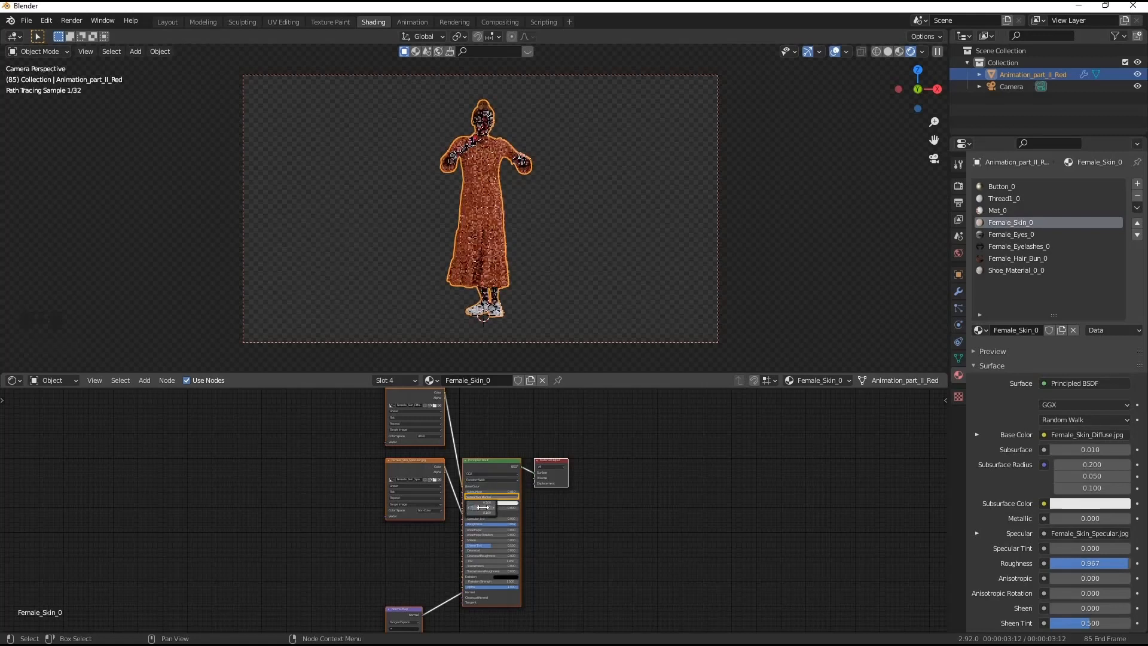
# Give the skin an orange-red subsurface colour and feed a Multiply node into its Specular.
pyautogui.click(517, 503)
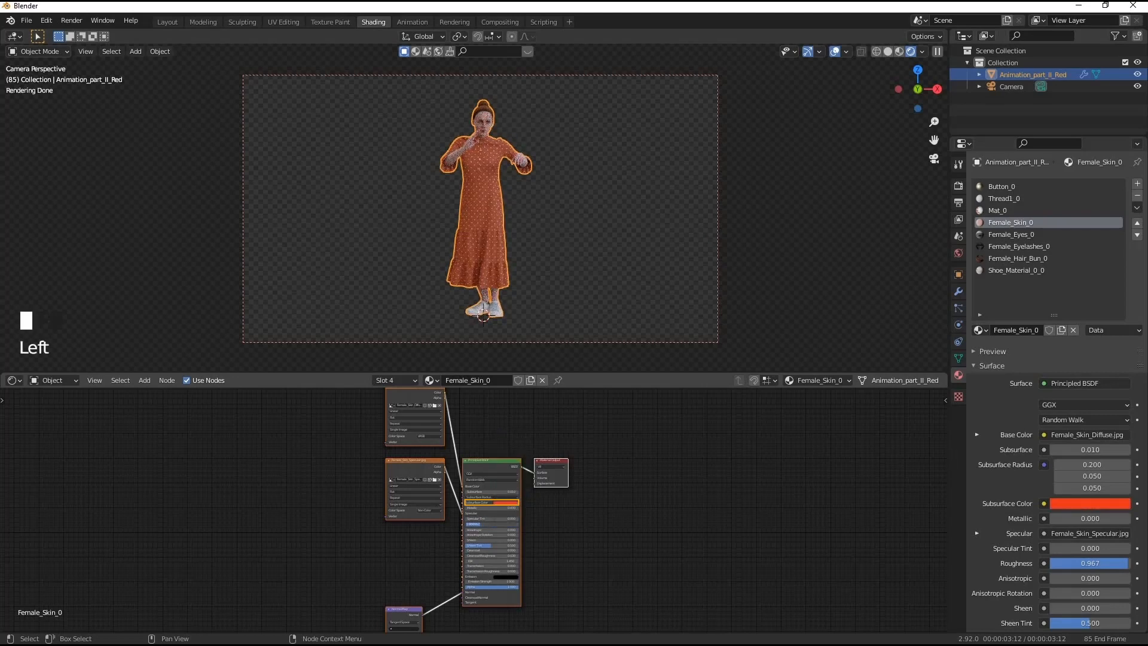
pyautogui.click(294, 560)
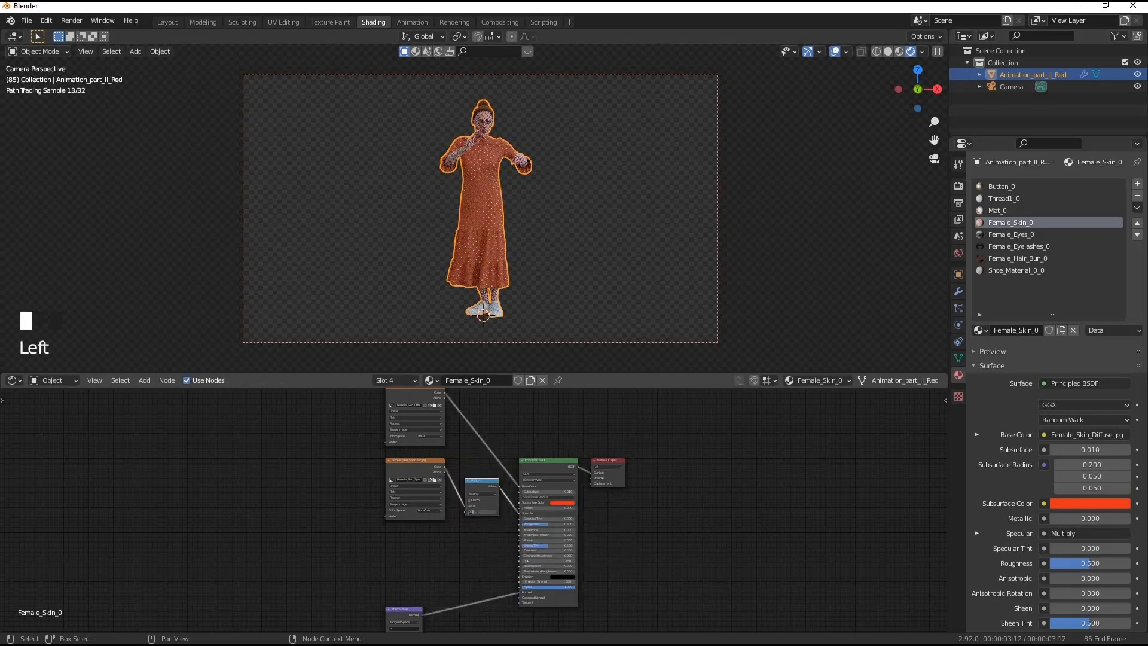
pyautogui.click(997, 211)
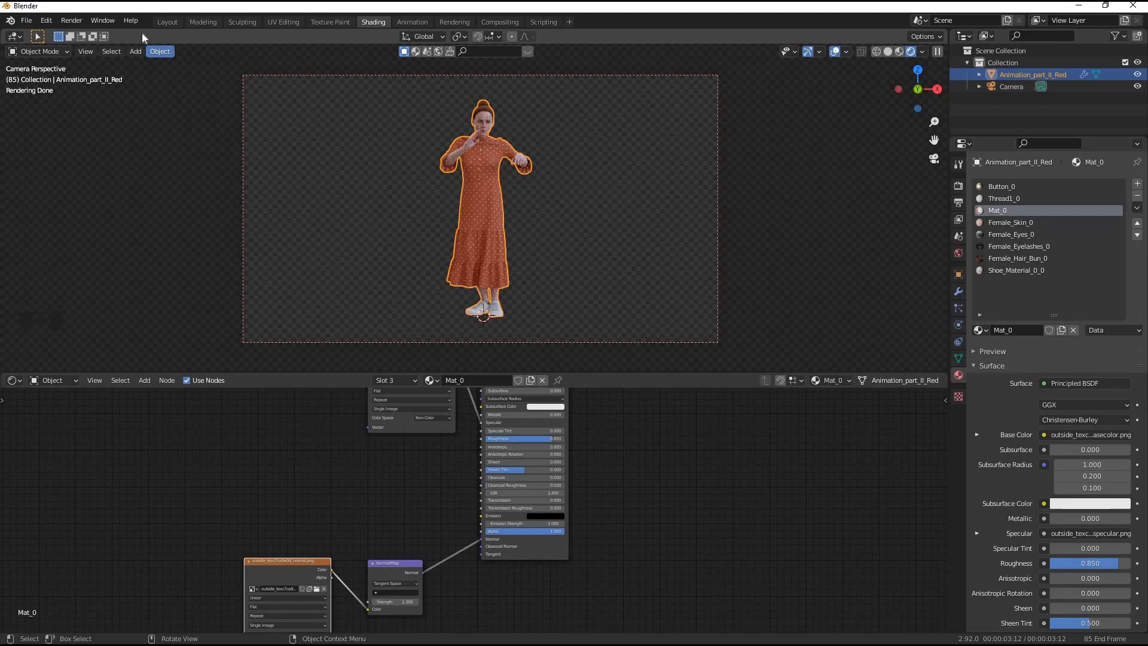
# Add the background_blurred image as a plane and fold it with an edge loop into floor and back wall.
pyautogui.click(135, 51)
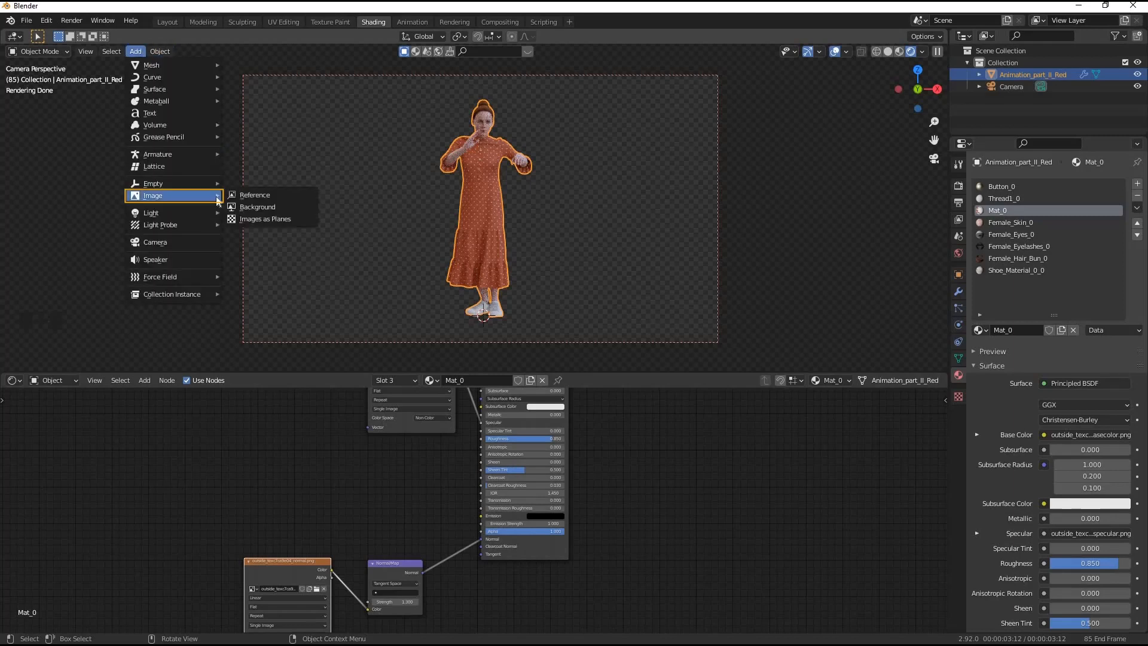
pyautogui.moveTo(266, 218)
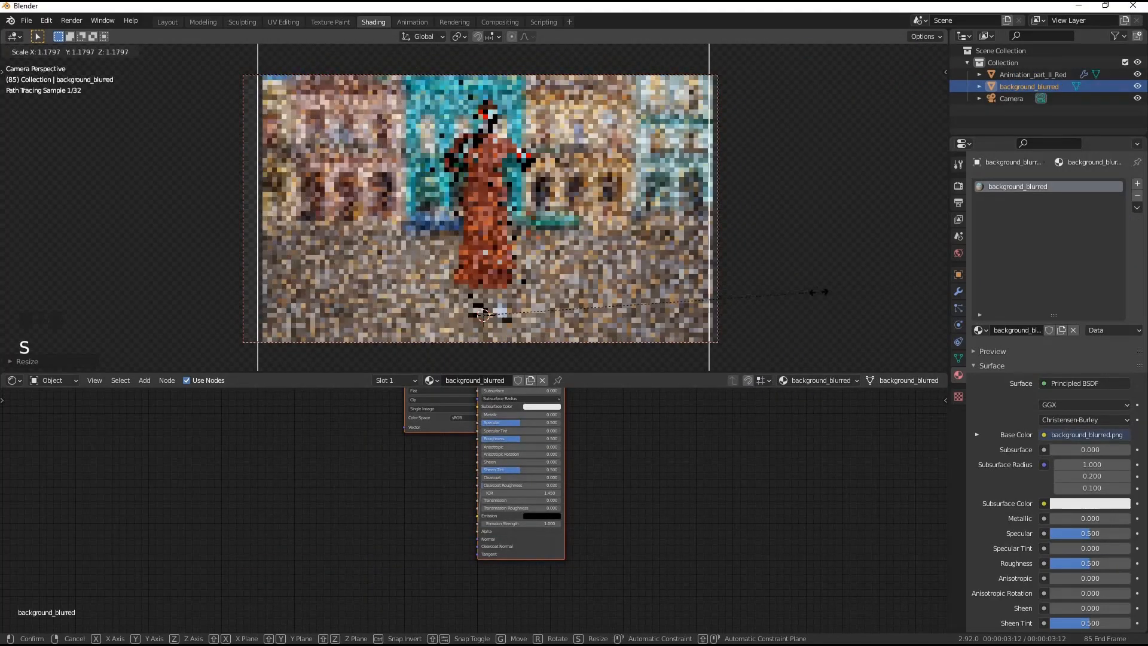
pyautogui.scroll(-3)
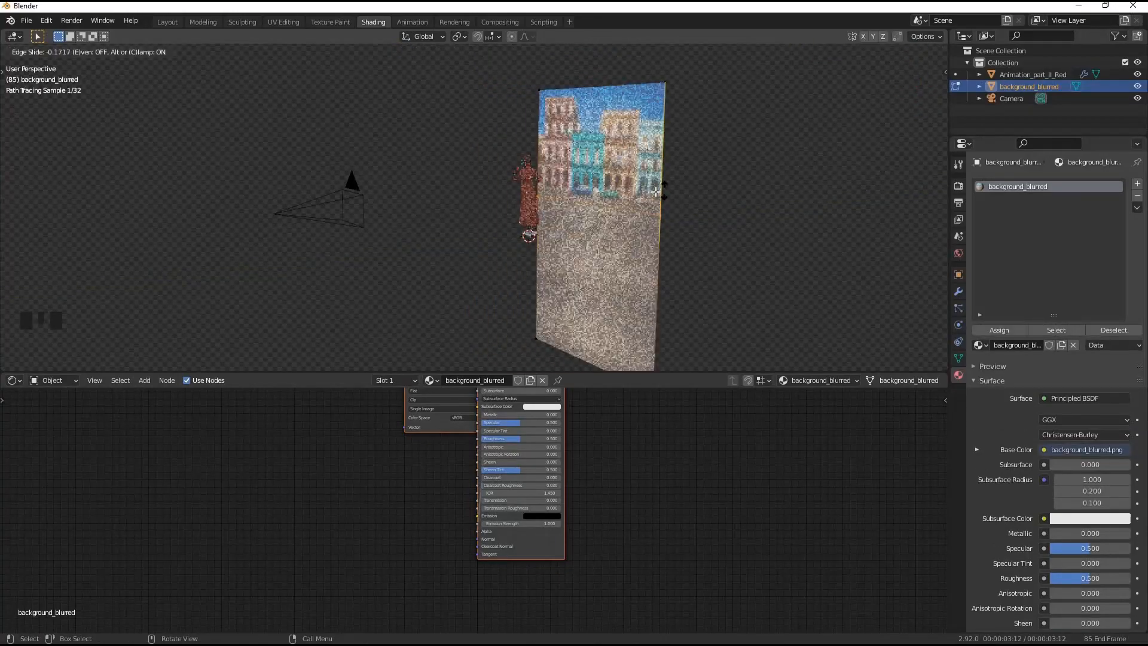
pyautogui.press('g')
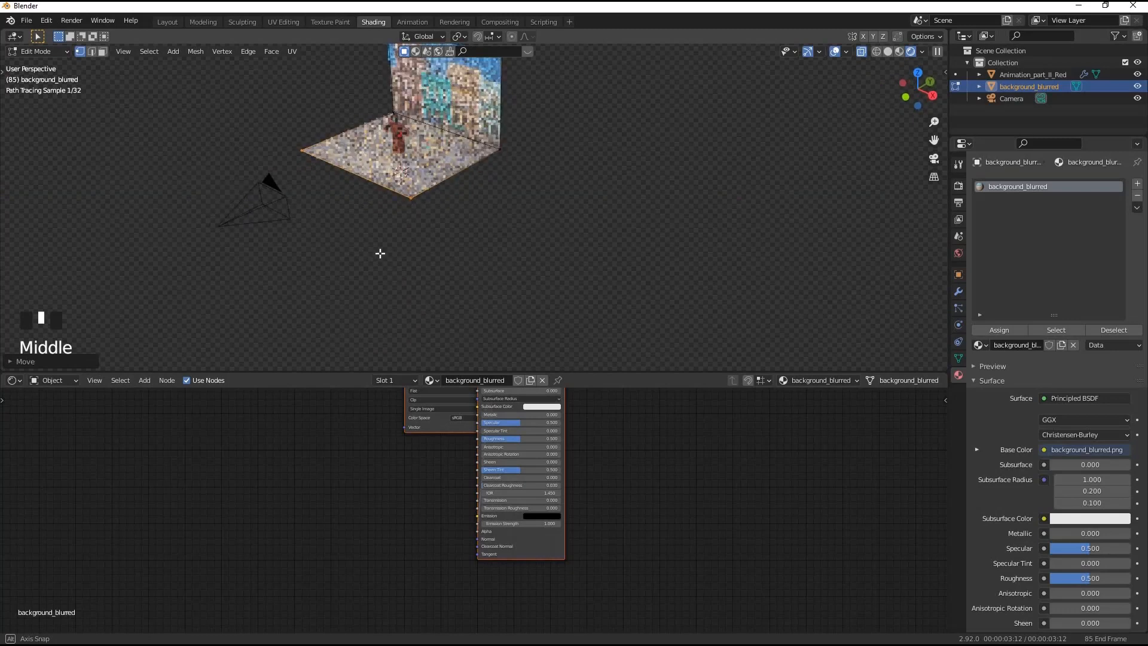
pyautogui.press('Tab')
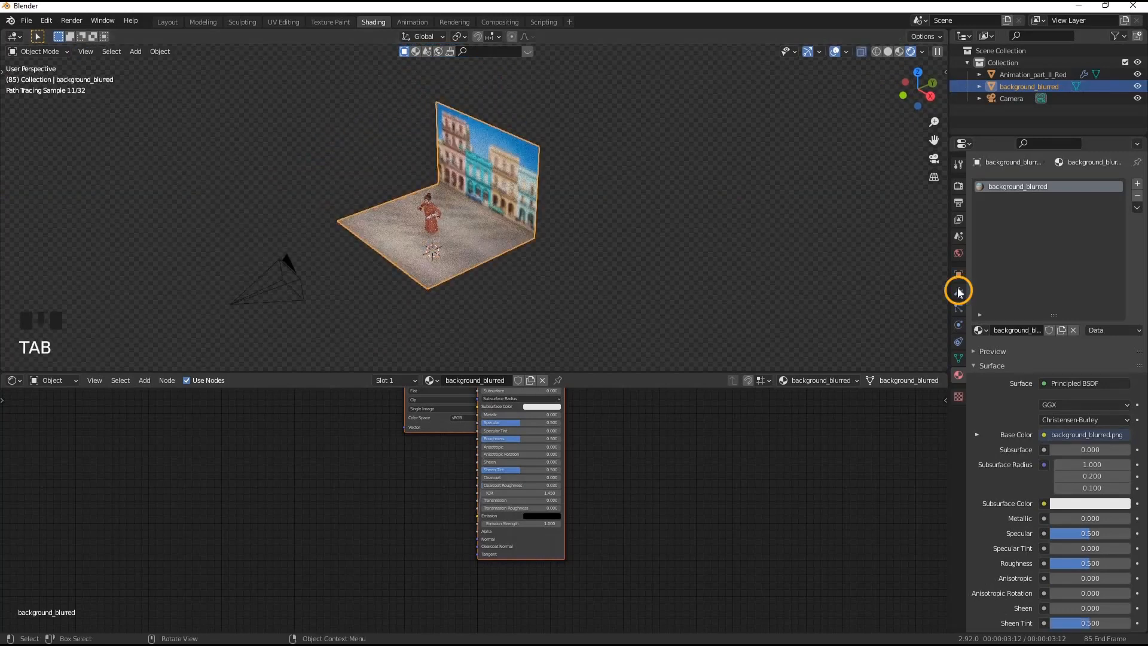
# Add a Bevel modifier to the backdrop with Amount 0.04 m and 5 segments, rounding the floor-wall corner.
pyautogui.click(957, 289)
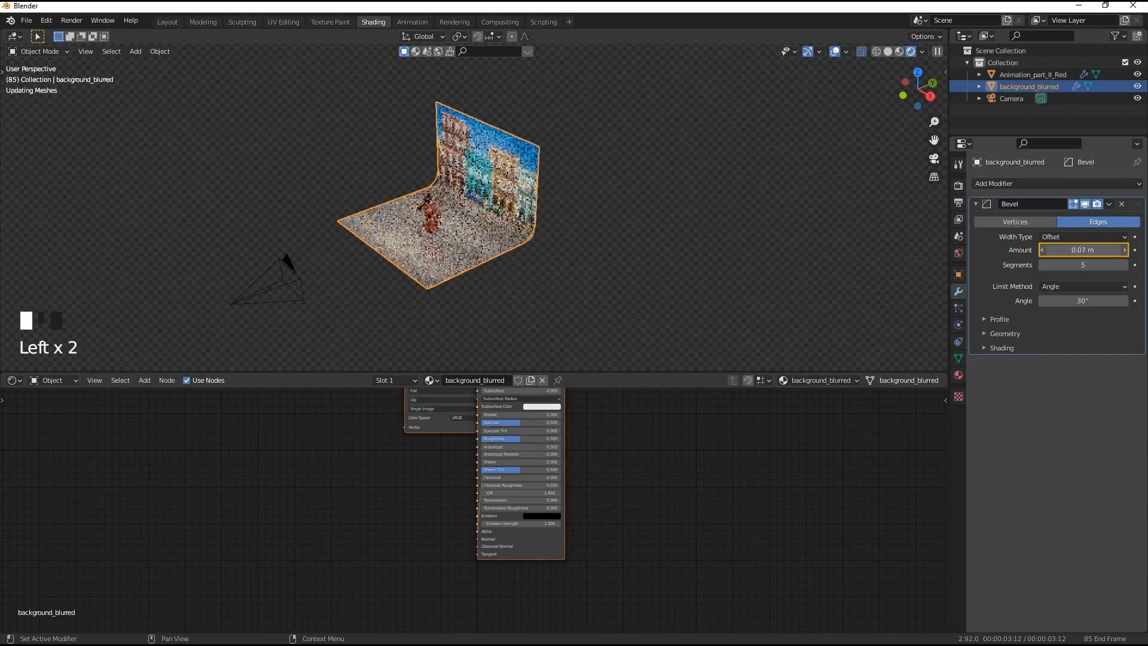
pyautogui.scroll(3)
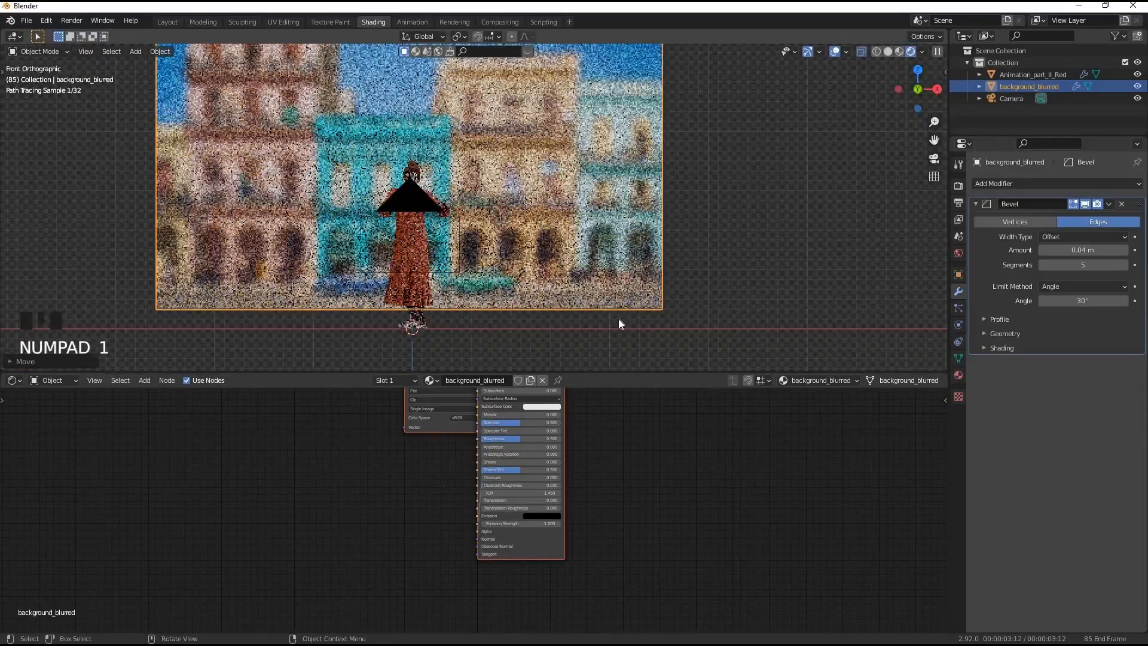
pyautogui.scroll(3)
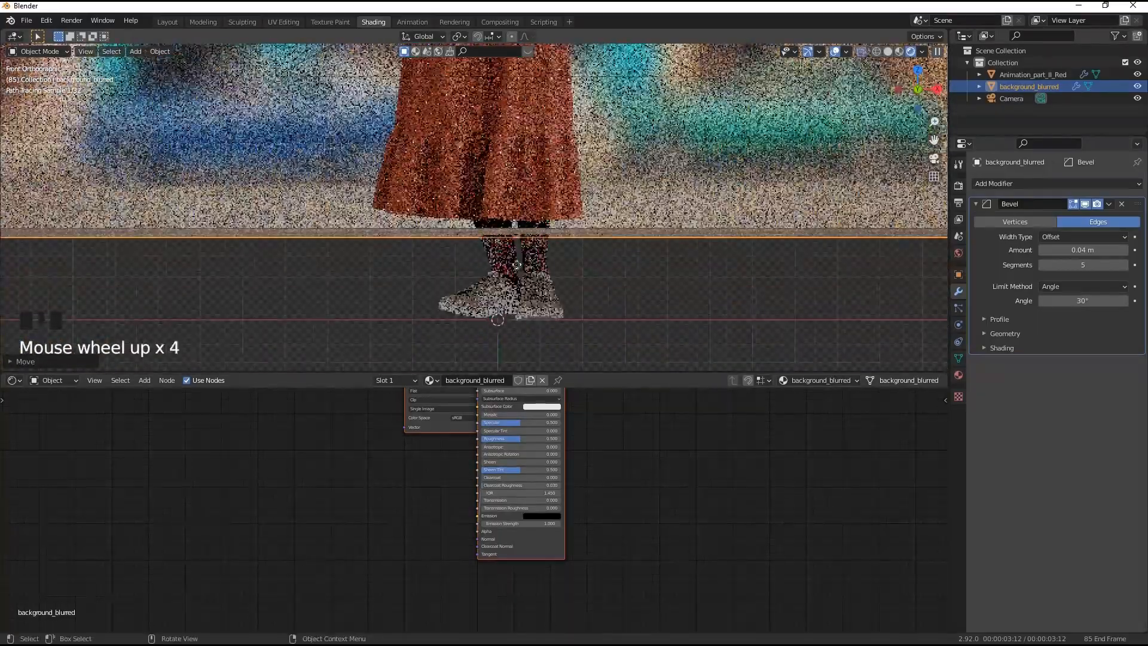
pyautogui.scroll(3)
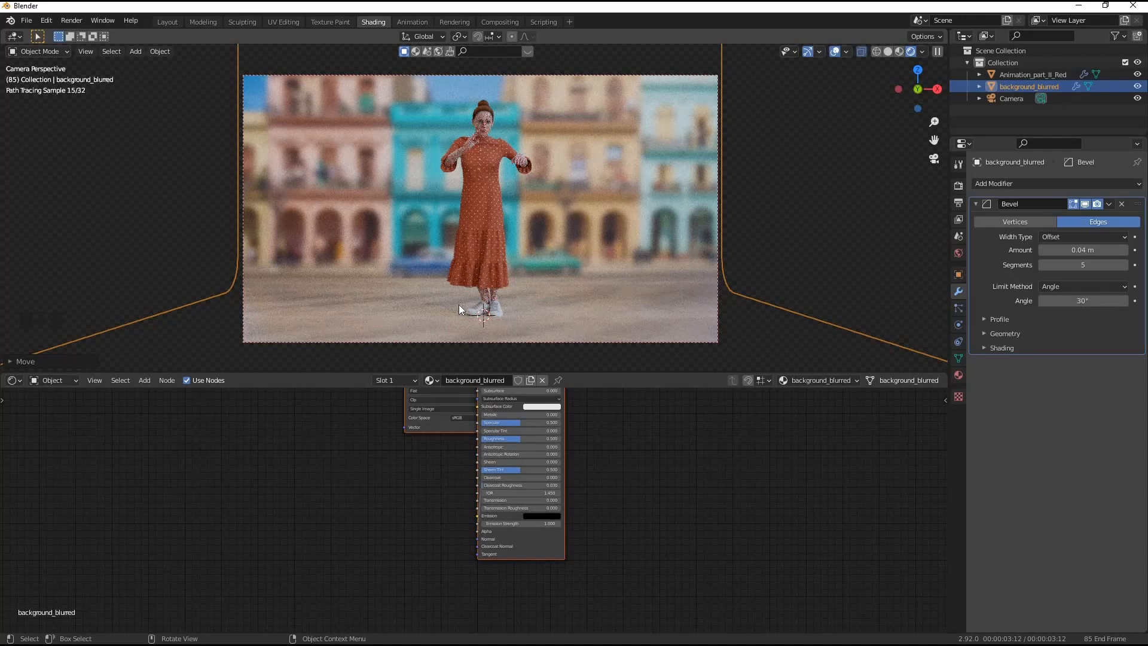
# Review the background_blurred Bevel modifier settings (Edges, Offset, 0.04 m, 5 segments) via the Edit menu preferences.
pyautogui.click(46, 21)
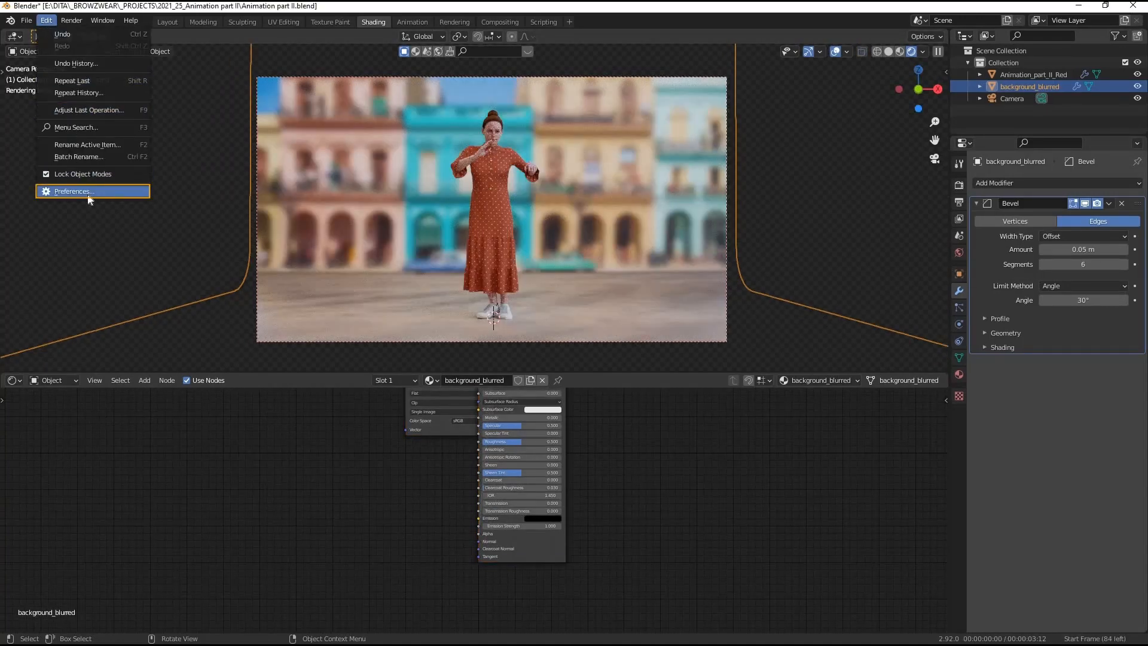
pyautogui.click(73, 191)
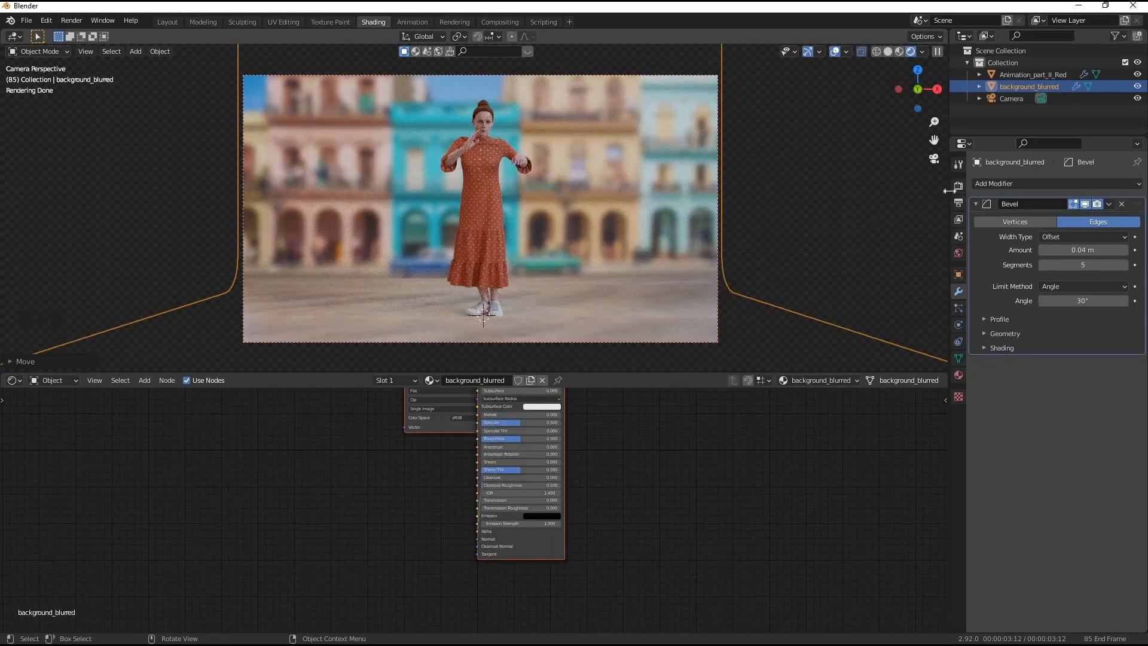
# Set render output to 1920×1080, frames 1–85, RGBA PNG into the Animation part II folder.
pyautogui.click(958, 186)
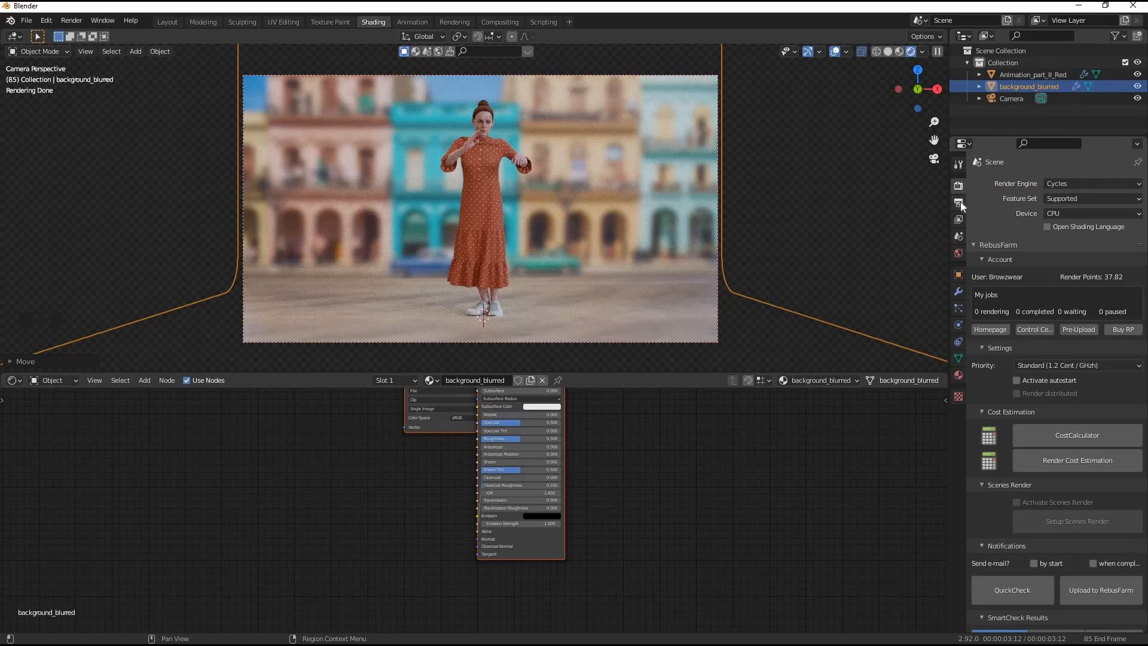
pyautogui.click(958, 203)
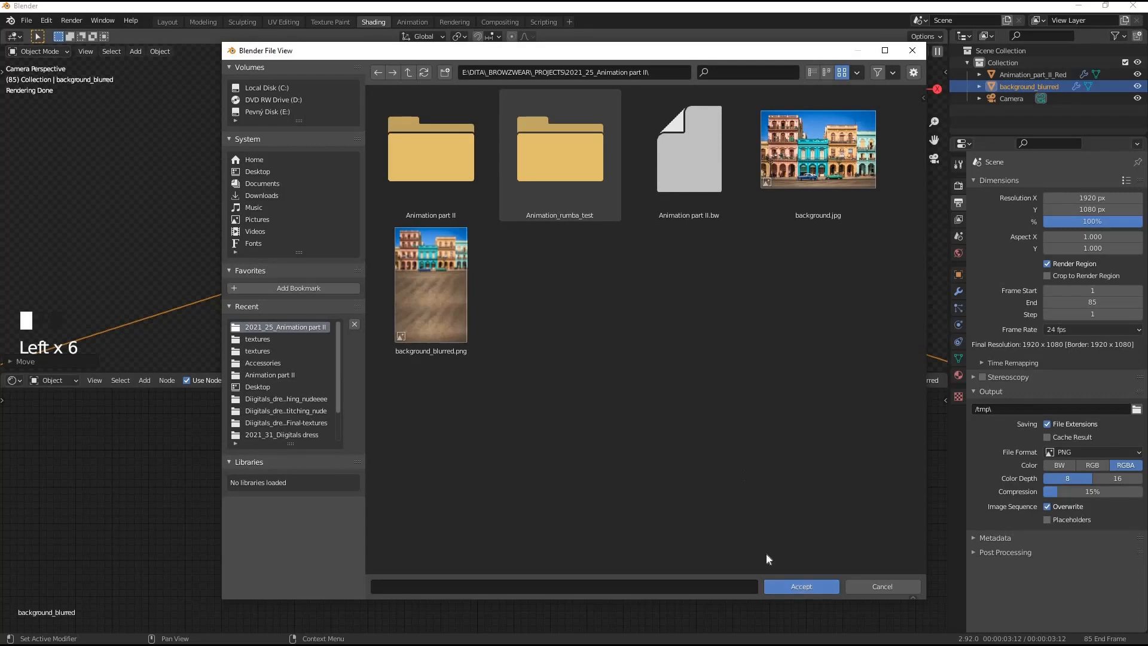
pyautogui.click(801, 586)
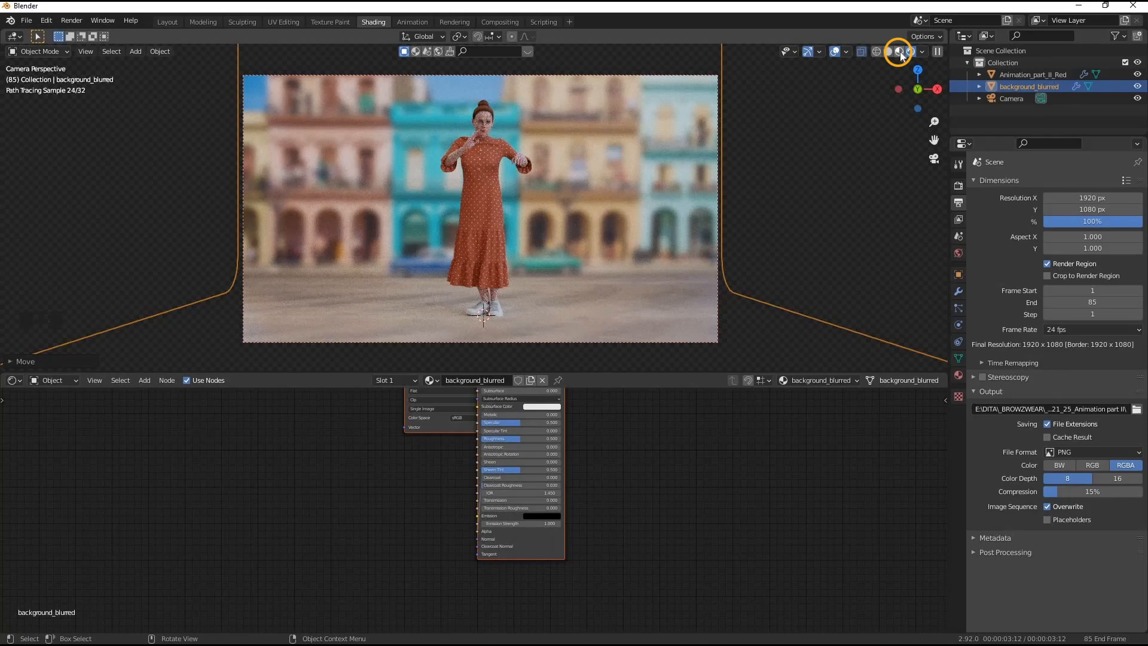
# Switch the viewport to Rendered shading and toggle the overlays off.
pyautogui.click(900, 51)
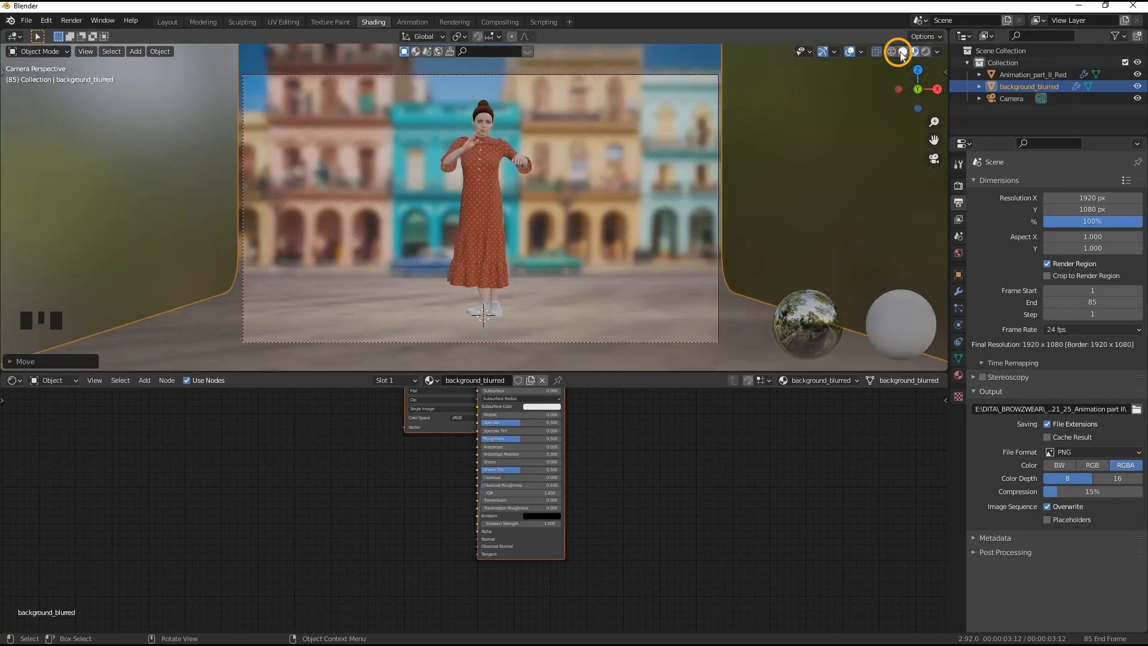
pyautogui.click(851, 51)
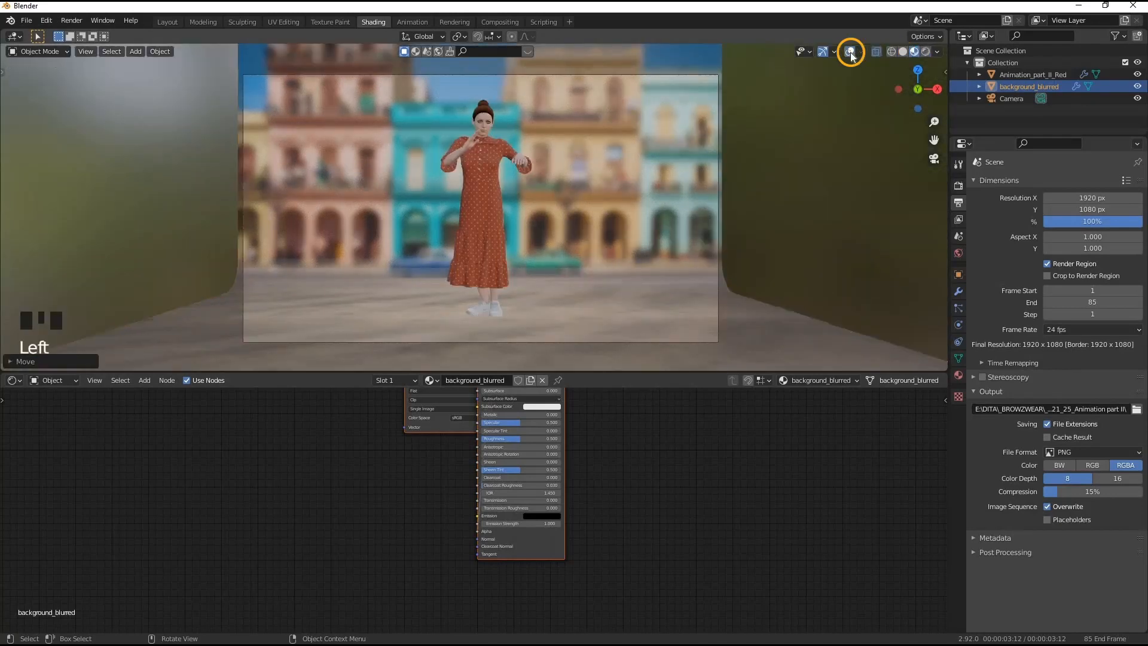
pyautogui.click(850, 51)
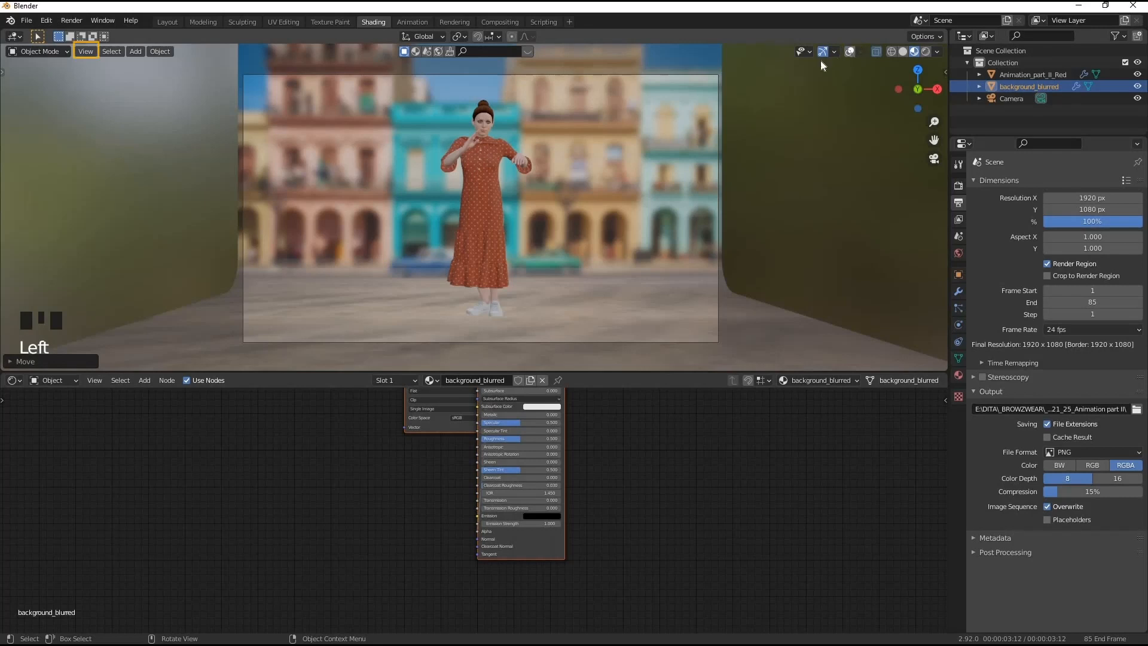
# Render a quick Viewport Render Animation preview of the scene.
pyautogui.click(85, 51)
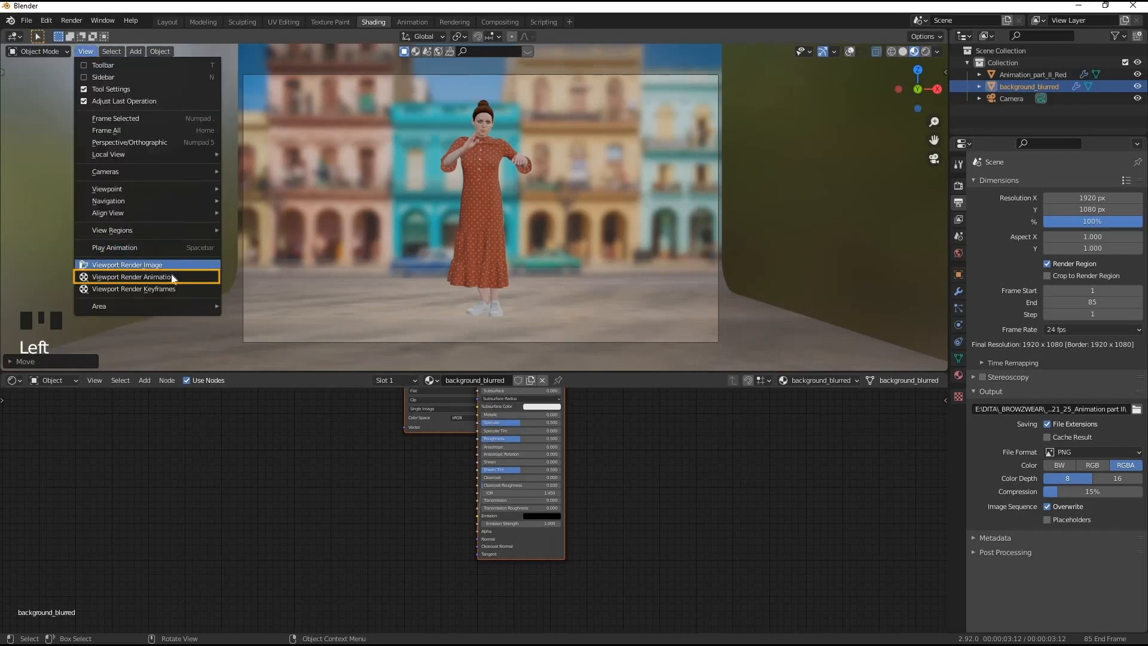
pyautogui.moveTo(146, 277)
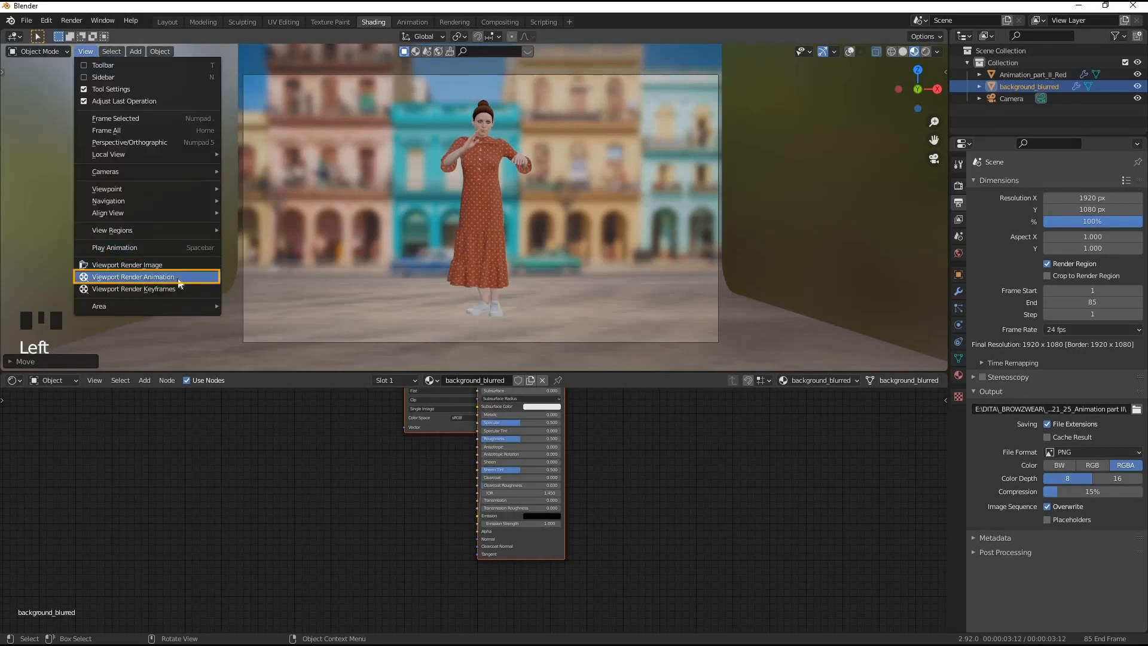
pyautogui.click(134, 277)
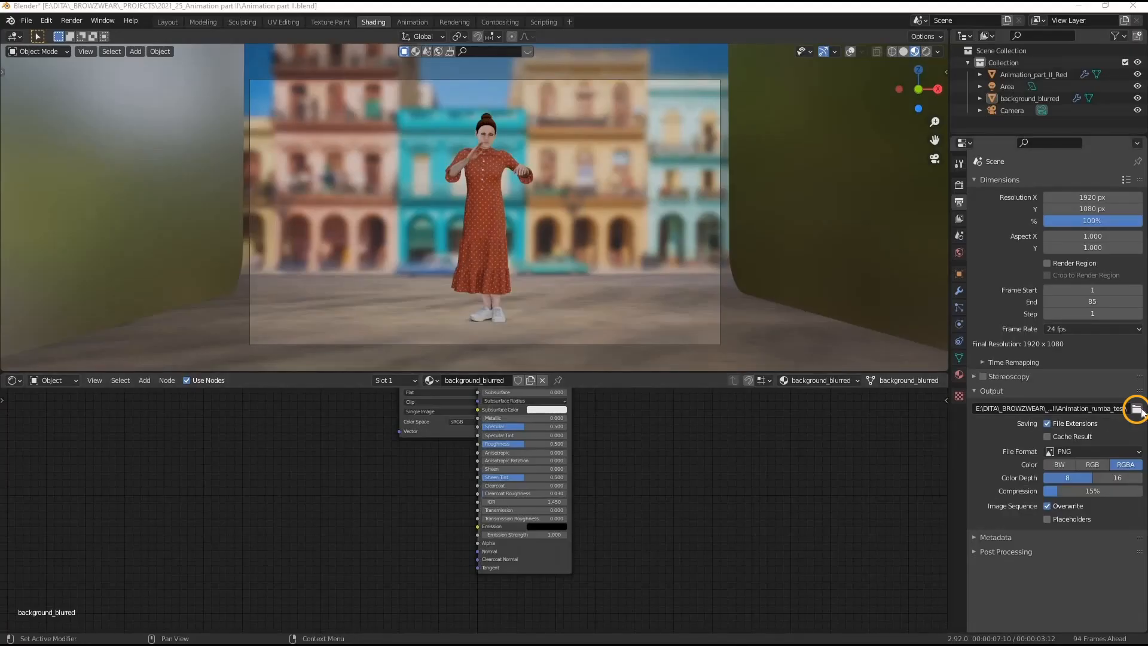
# Point output to Animation_rumba_final, raise render samples to 8000 and start Render Animation.
pyautogui.click(1138, 409)
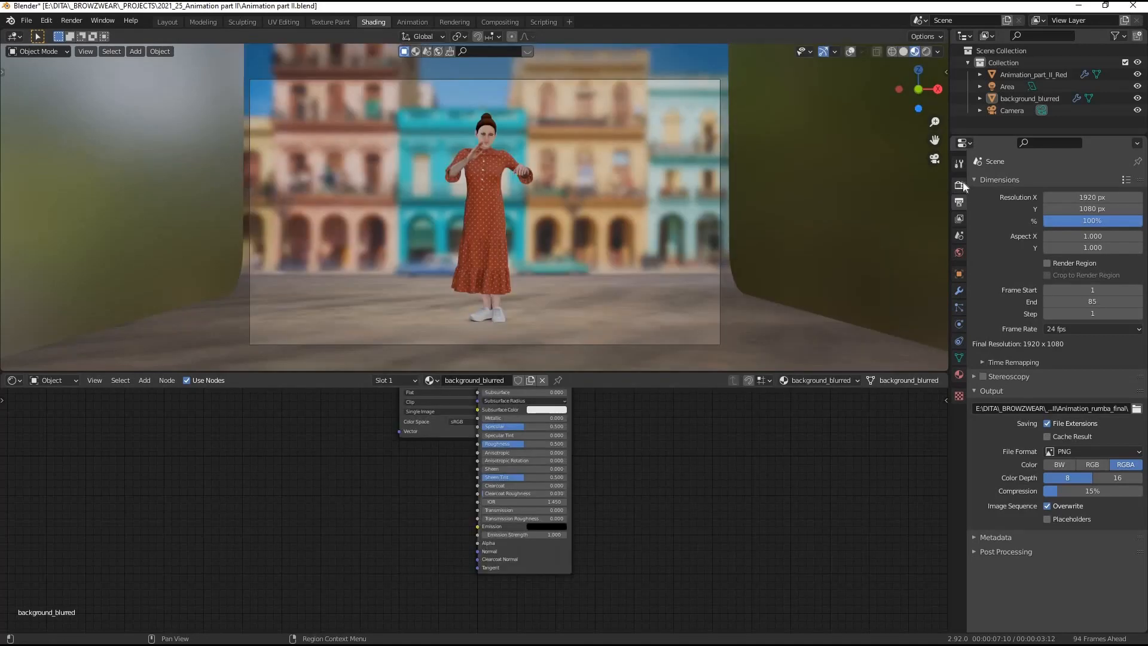
pyautogui.click(958, 185)
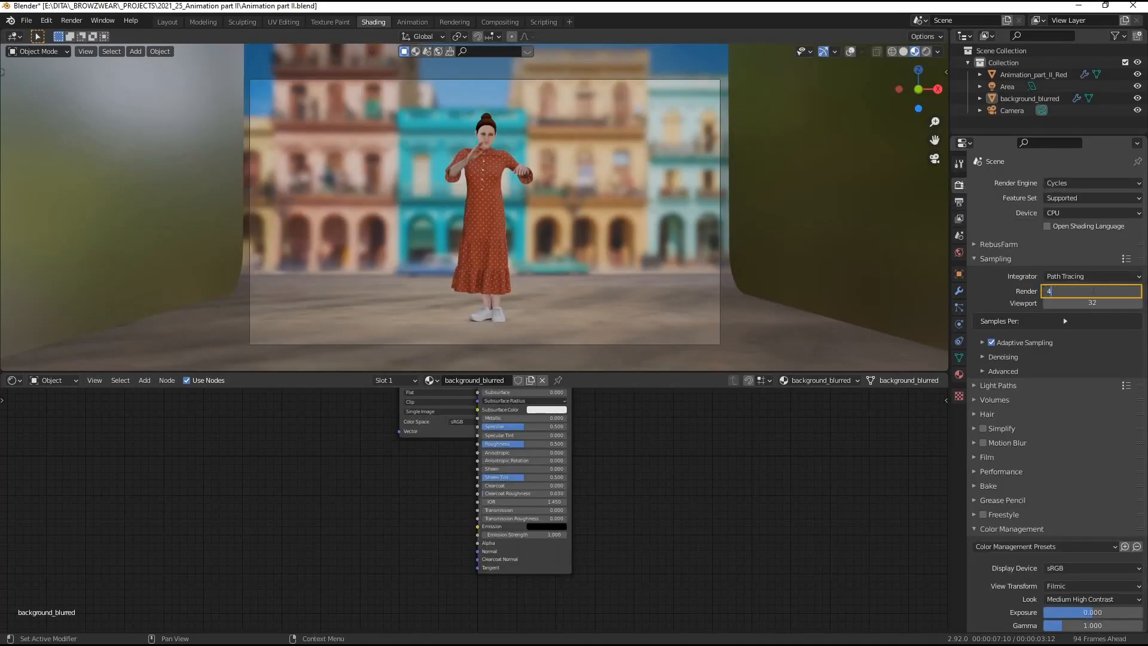
pyautogui.click(70, 20)
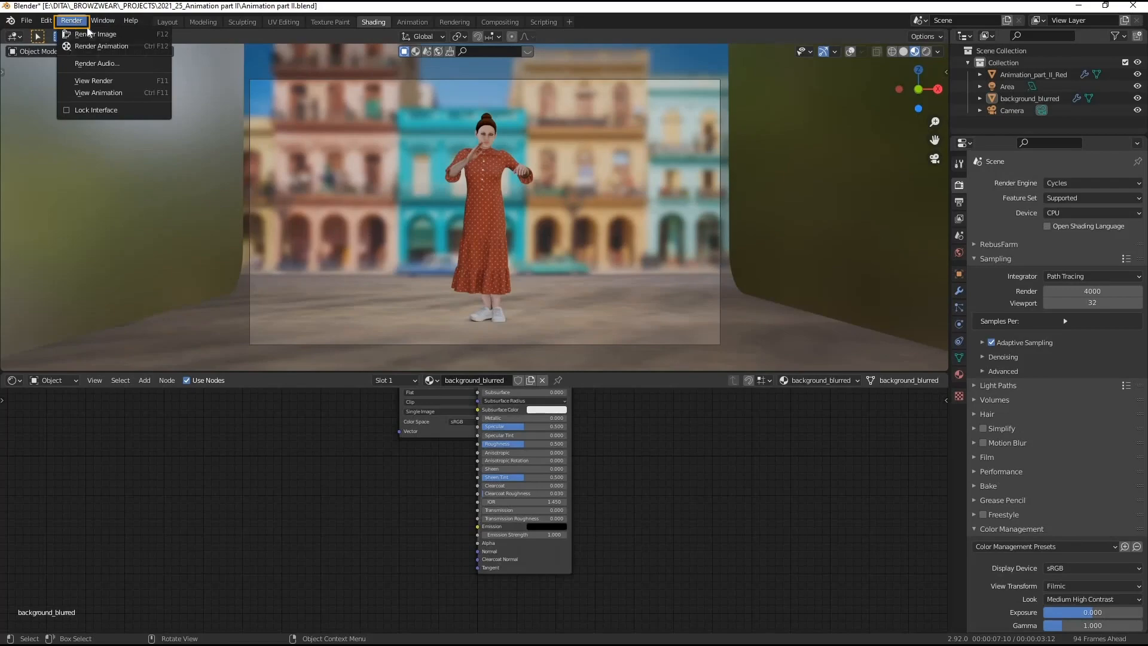
pyautogui.moveTo(103, 46)
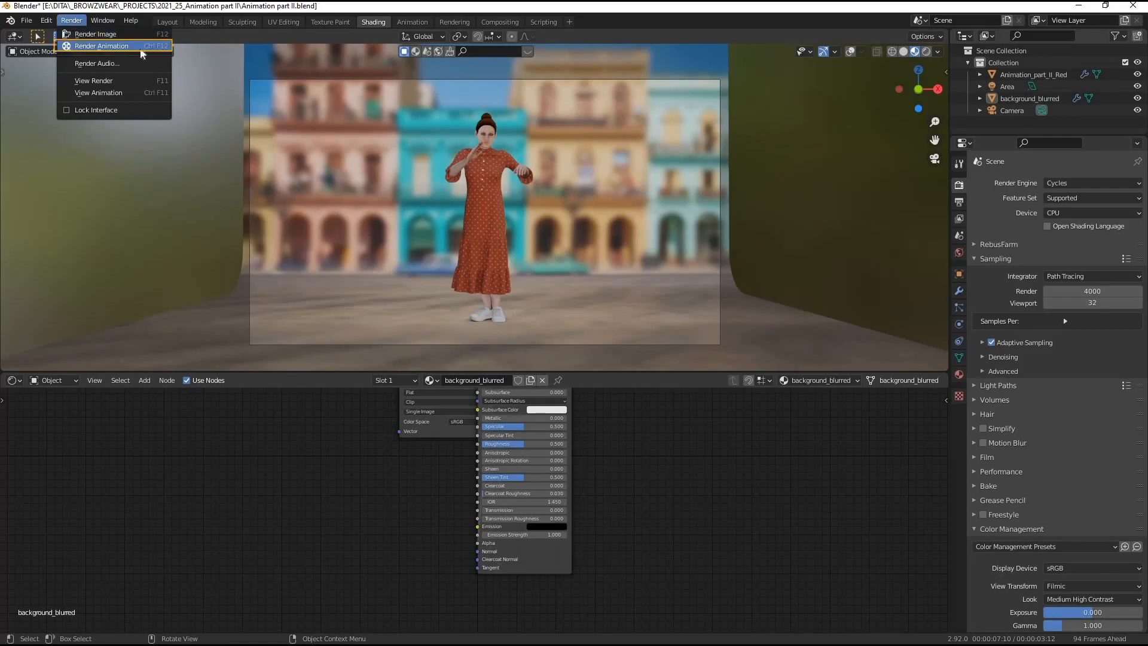
pyautogui.click(96, 34)
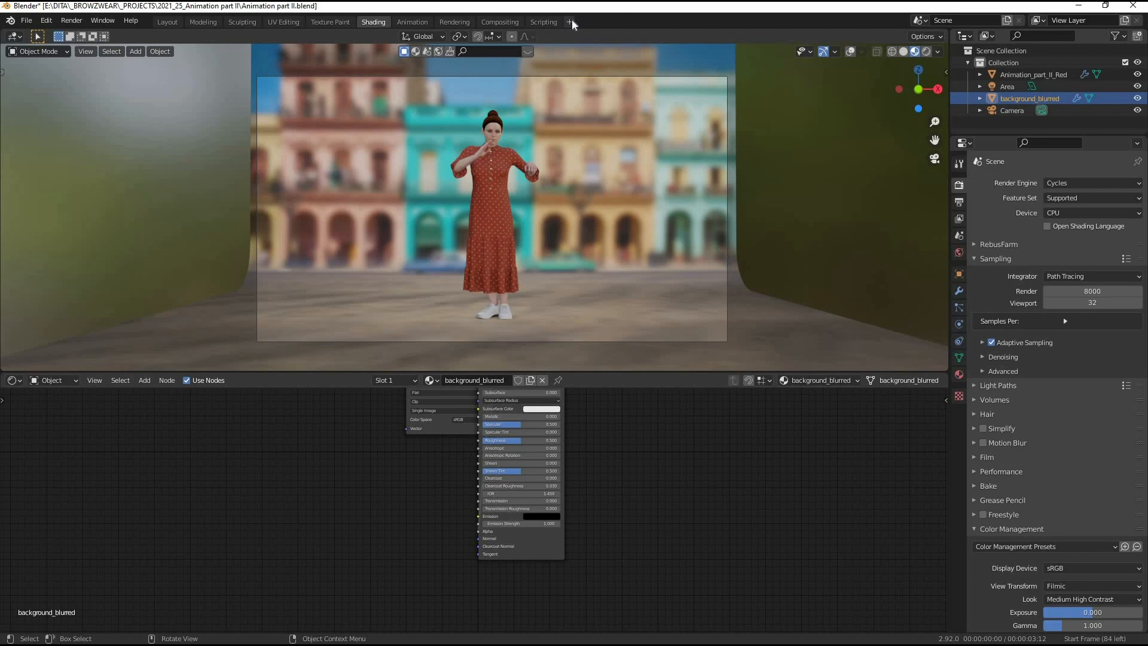
# Create a Video Editing workspace and add the Animation_rumba_final PNG frames as an image-sequence strip.
pyautogui.click(569, 22)
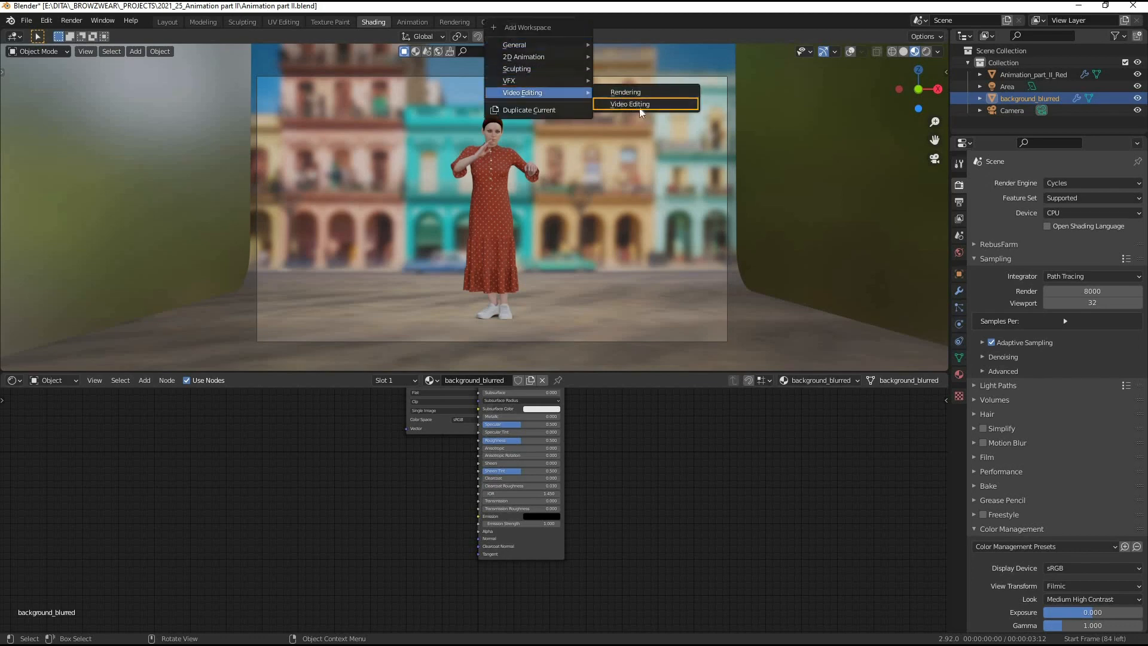
pyautogui.click(628, 103)
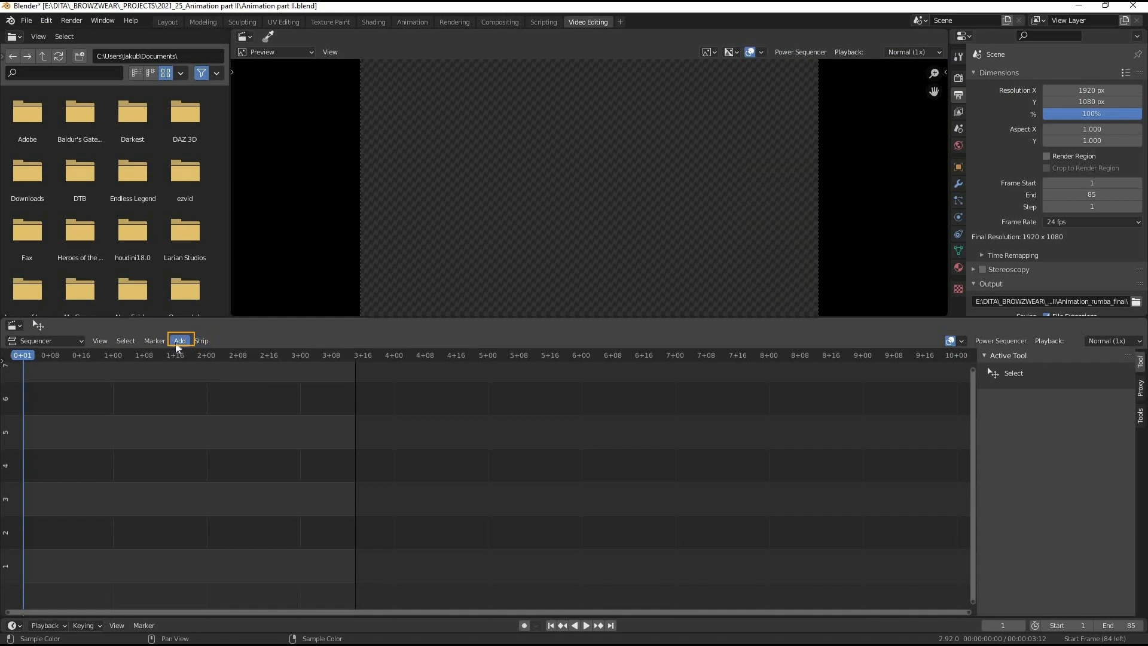
pyautogui.click(180, 341)
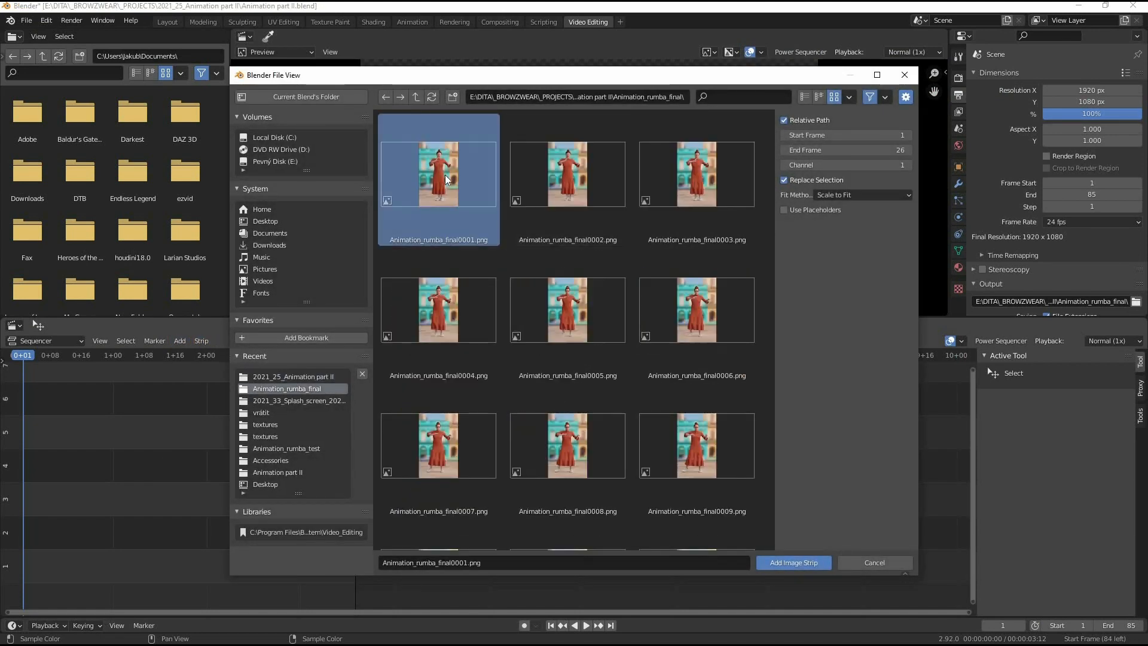
pyautogui.click(792, 562)
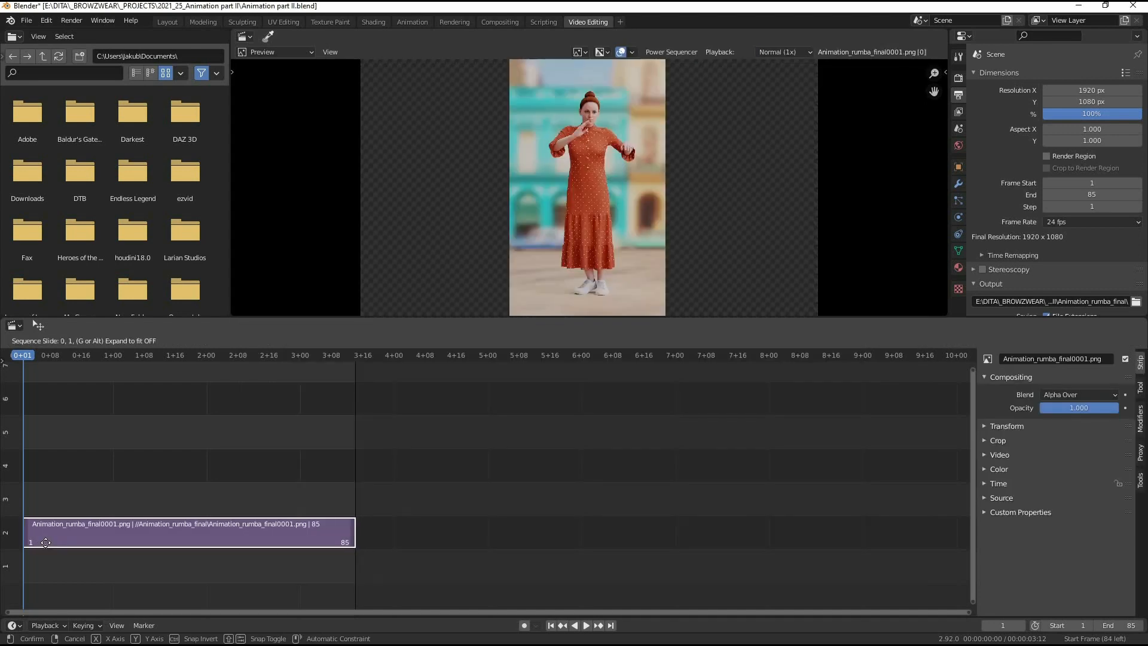
# Add rendered_background.png as a second image strip behind the dancer.
pyautogui.click(179, 341)
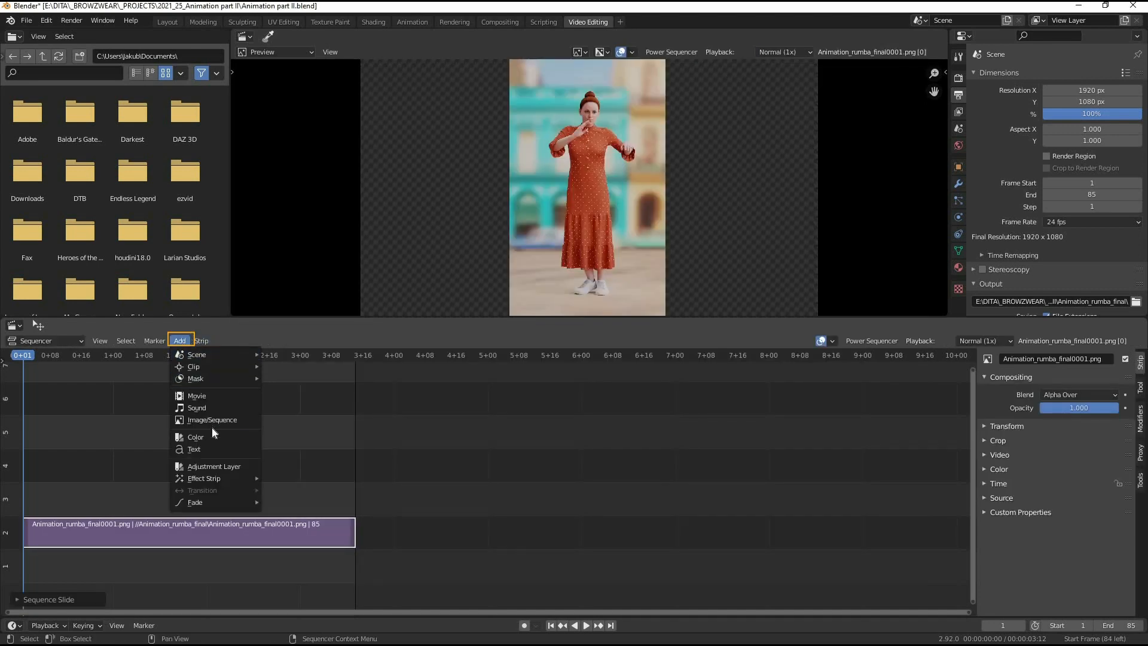
pyautogui.click(212, 419)
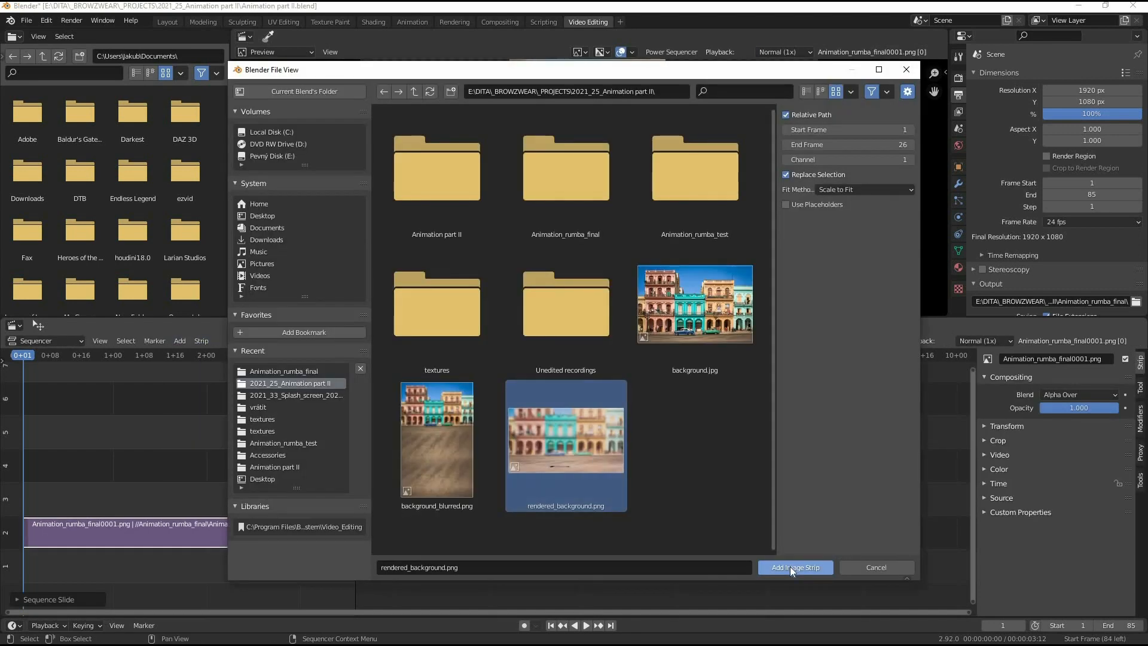
pyautogui.click(794, 567)
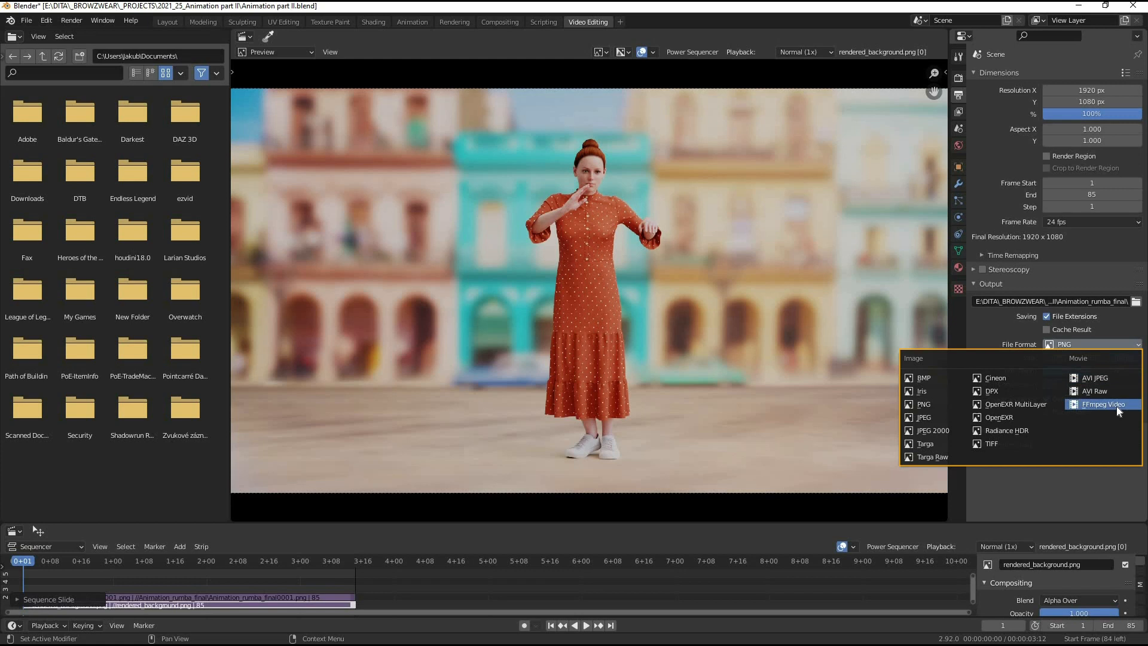
# Set output to FFmpeg Video in an MPEG-4 container with H.264 encoding.
pyautogui.click(1104, 405)
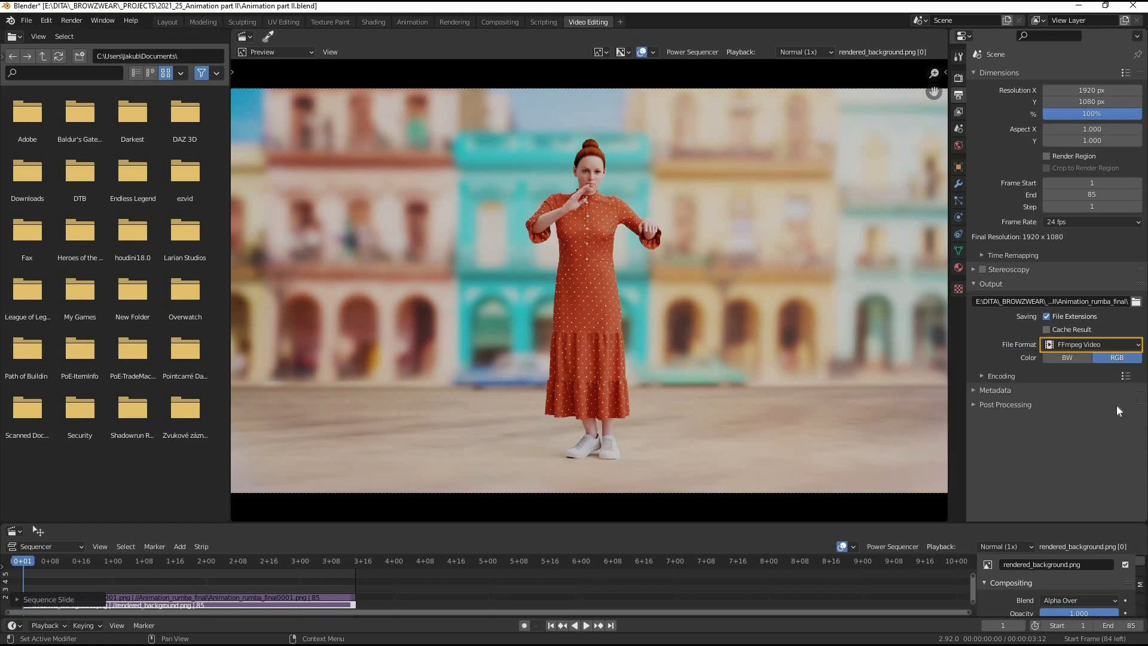
pyautogui.click(1000, 376)
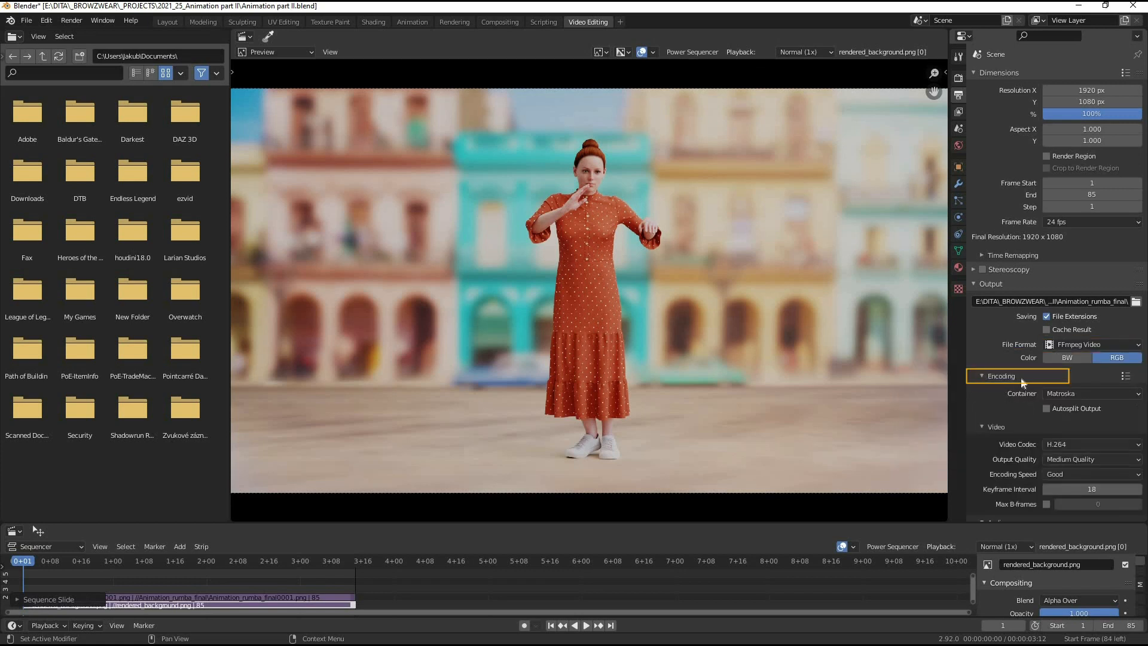
pyautogui.click(1090, 394)
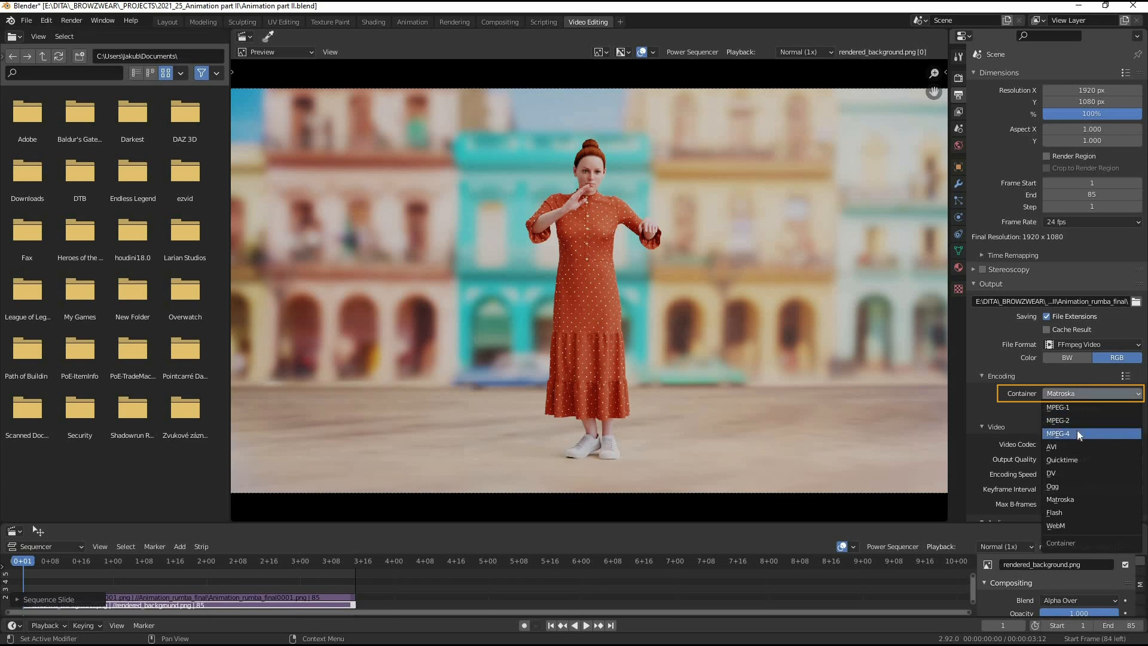
pyautogui.click(1059, 433)
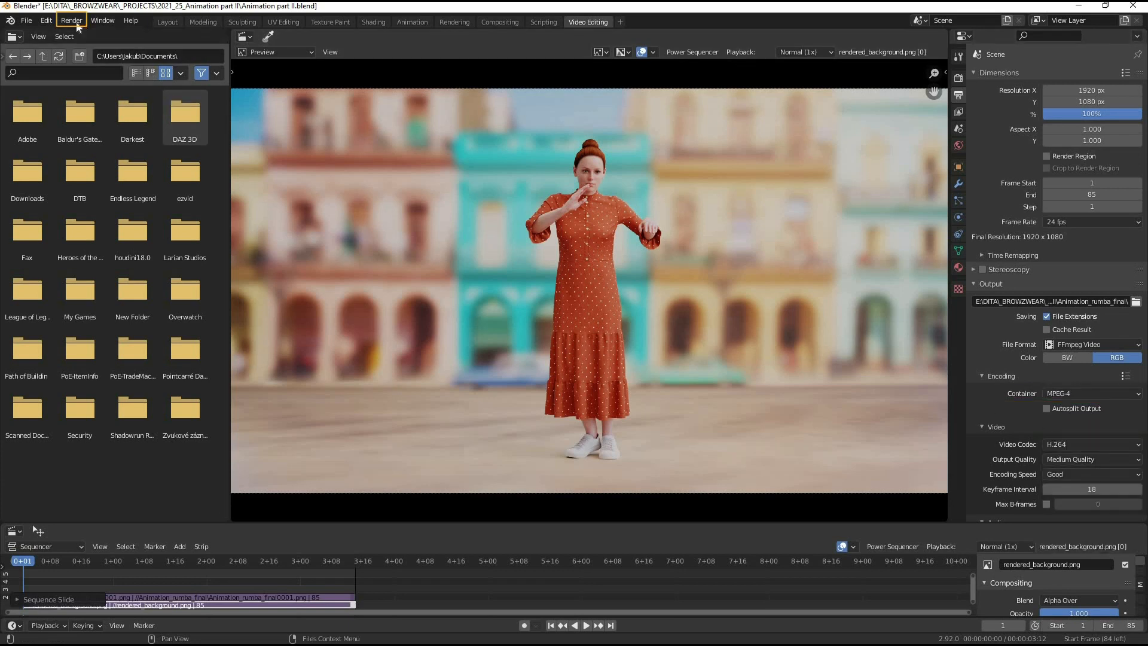
# Start Render Animation to export the composited sequence as video.
pyautogui.click(70, 20)
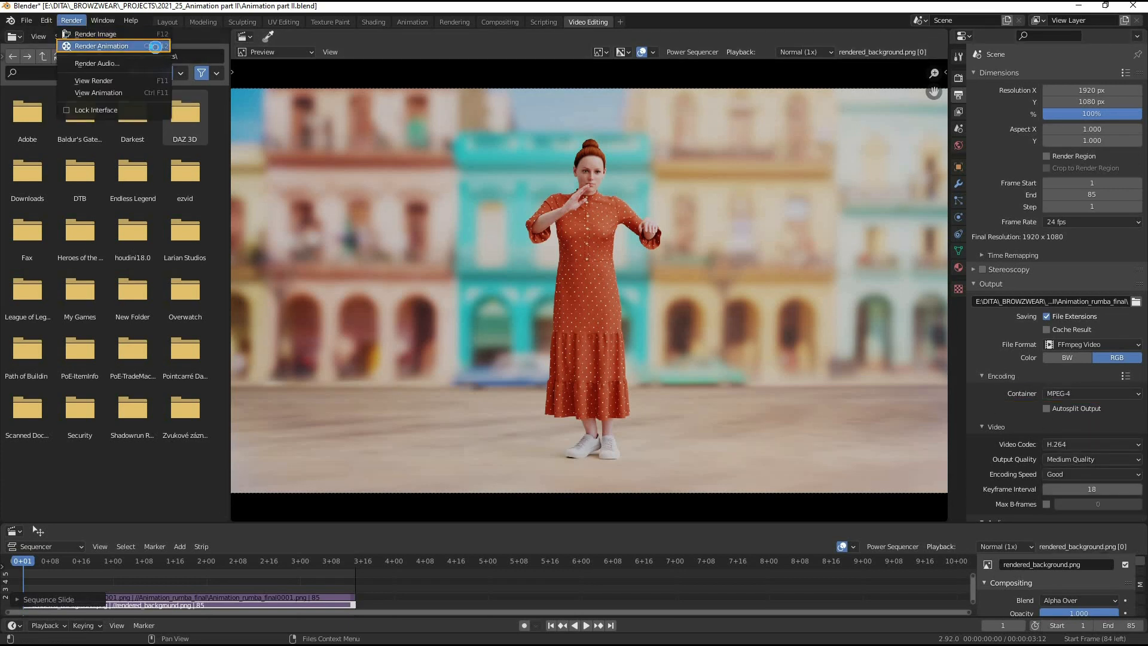
pyautogui.click(102, 45)
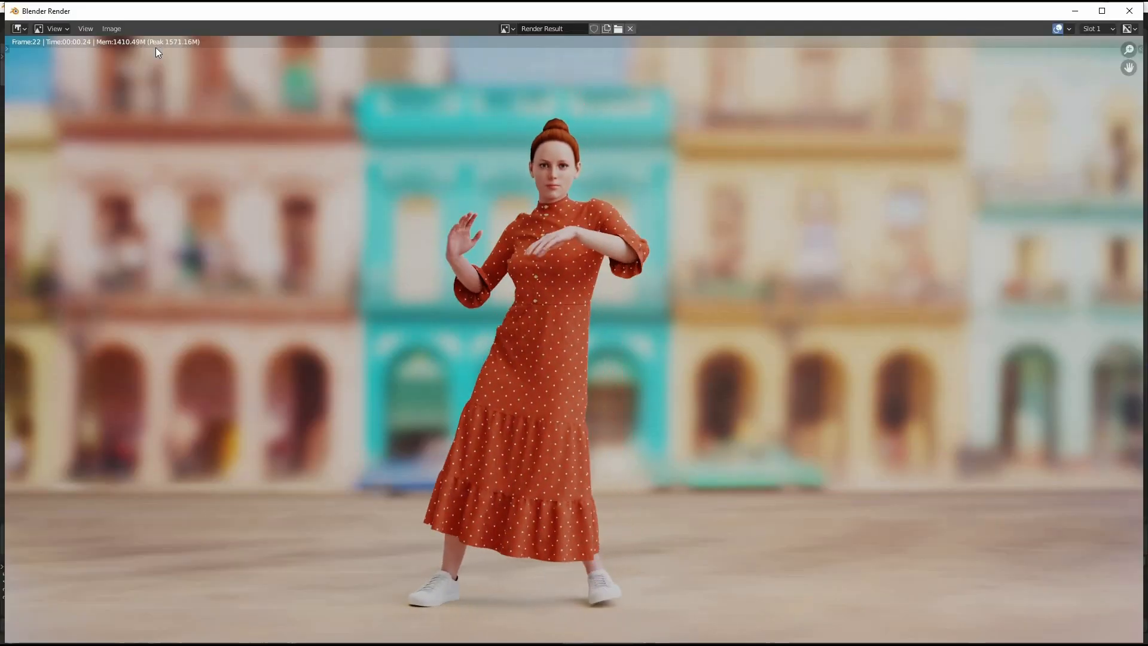